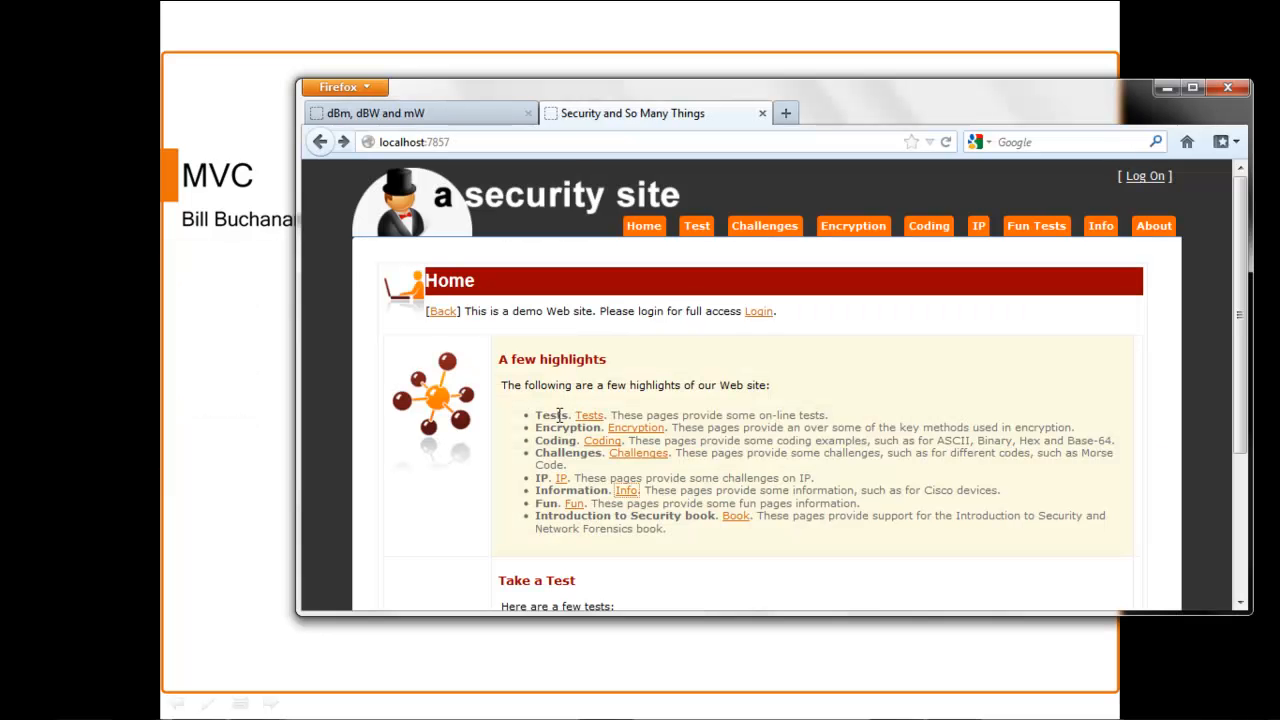
mouse_move(1052, 224)
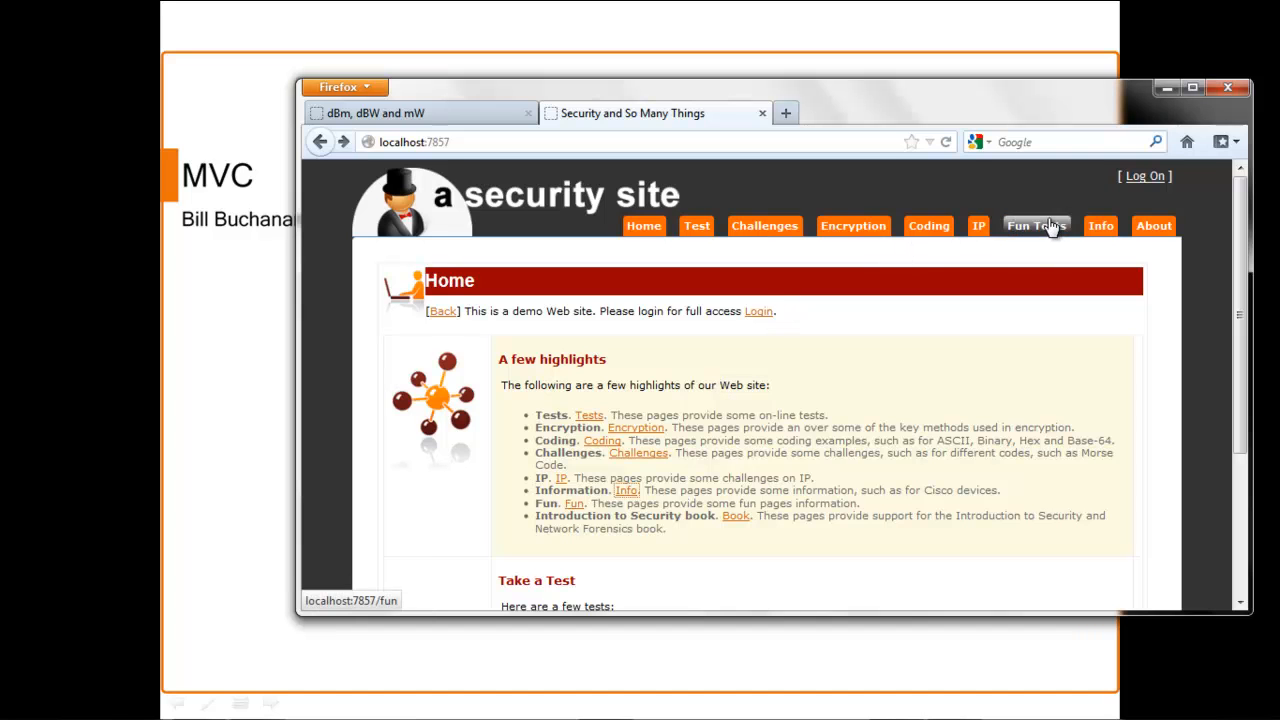
mouse_move(1100, 224)
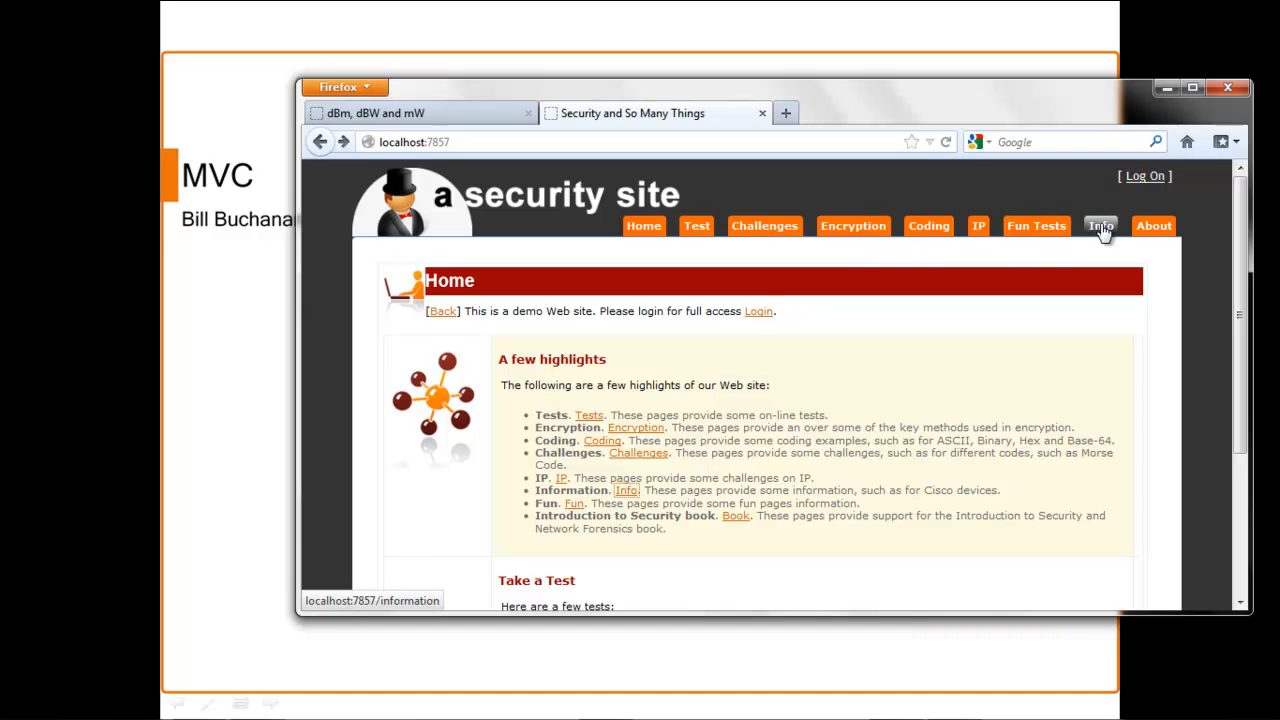
Go to the Info section and load the Introduction to Security and IDS lecture videos.
click(1100, 224)
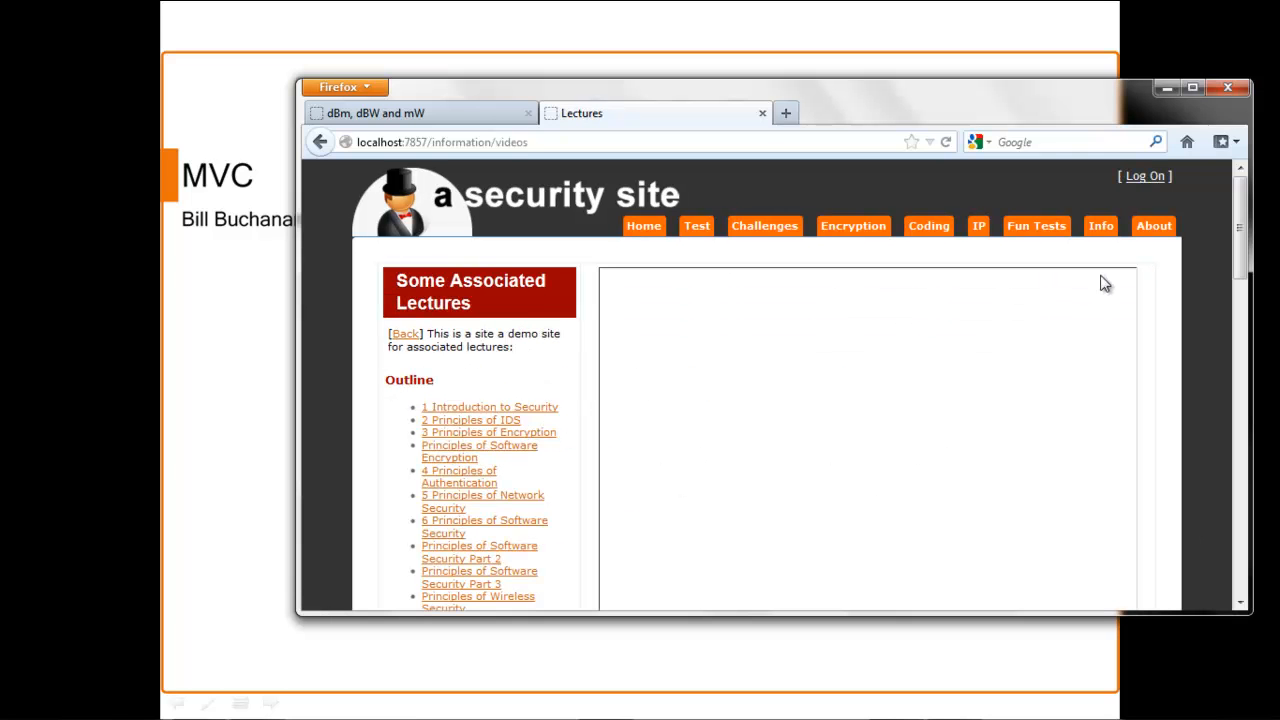
click(488, 408)
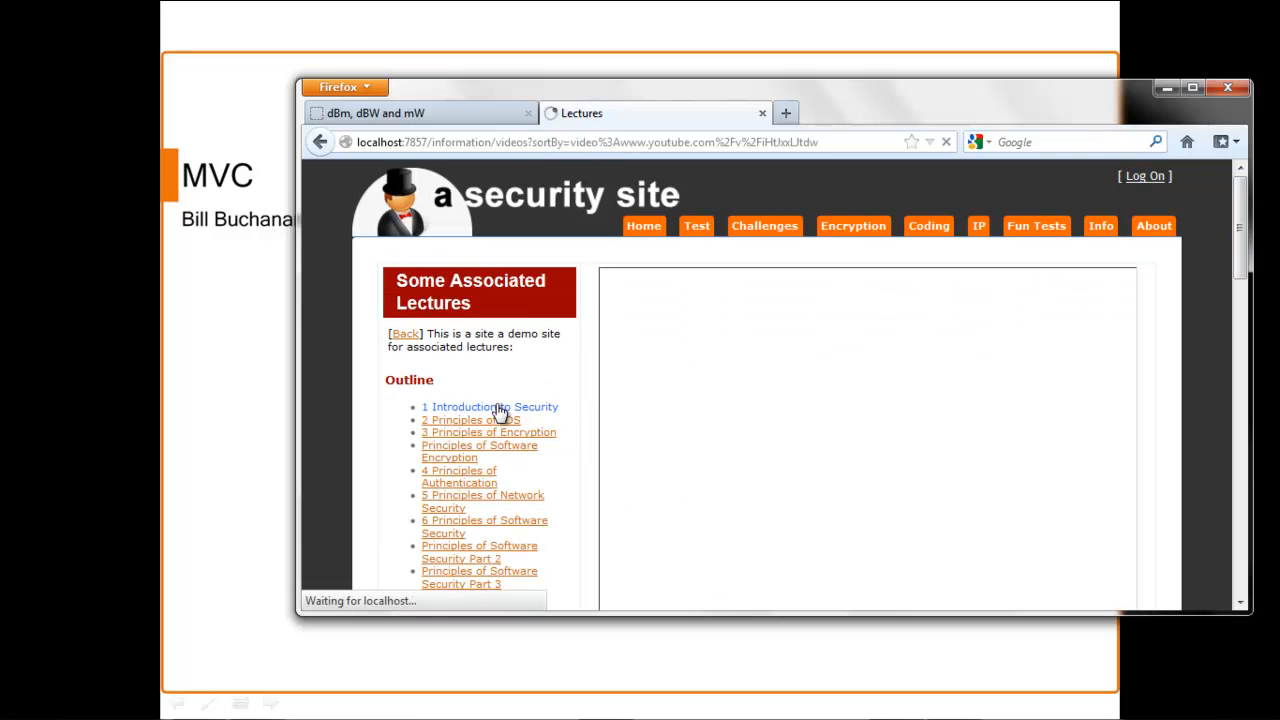
click(488, 406)
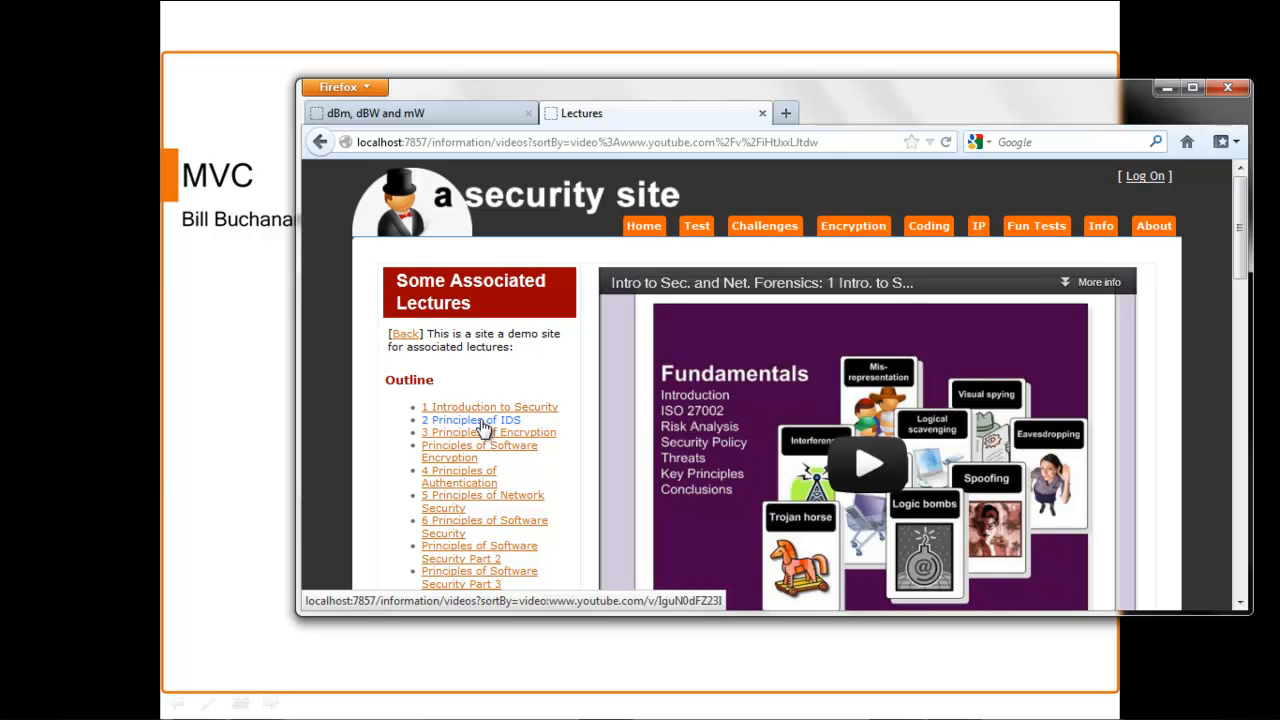
click(472, 420)
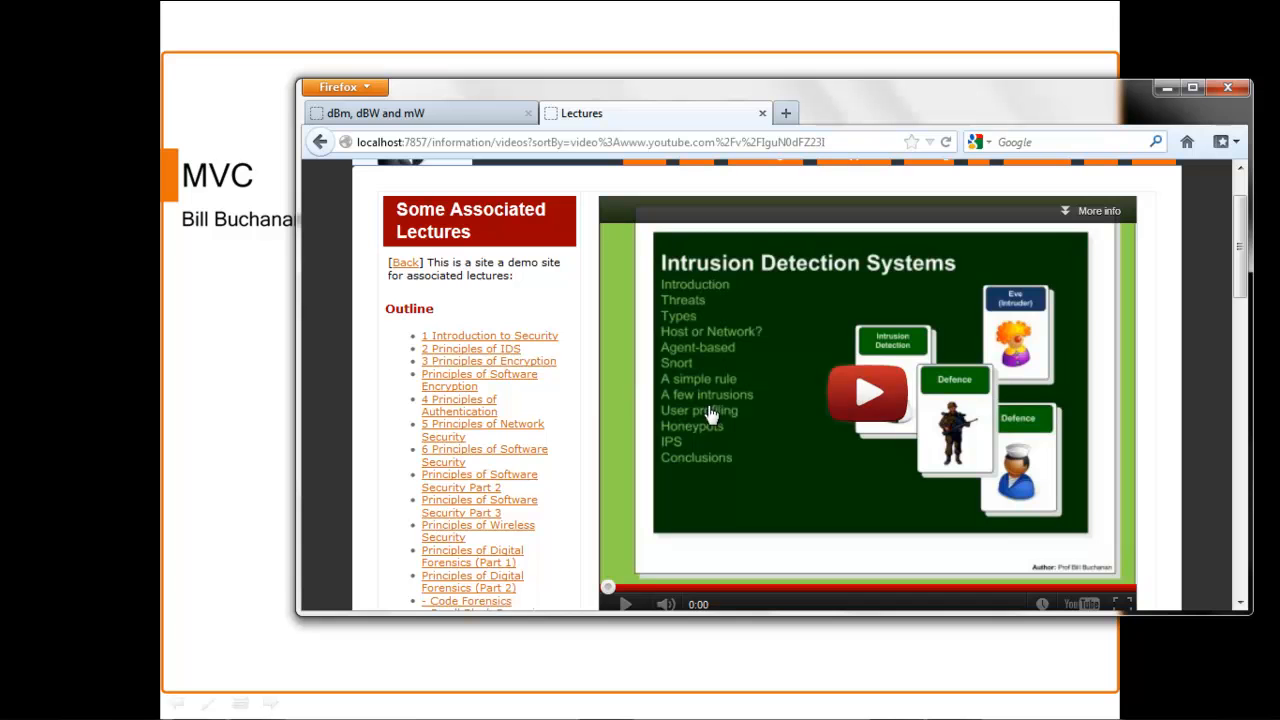
Load the Principles of Authentication lecture video and scroll down the Lectures page.
click(460, 404)
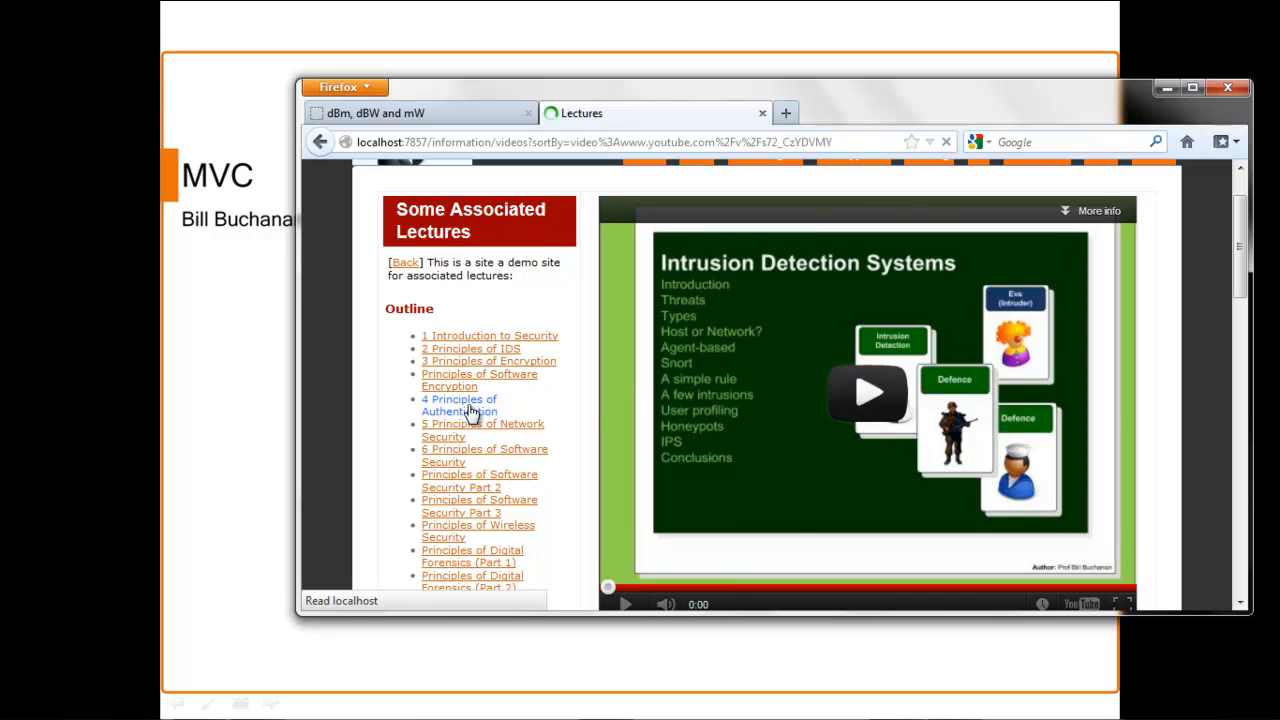
click(456, 404)
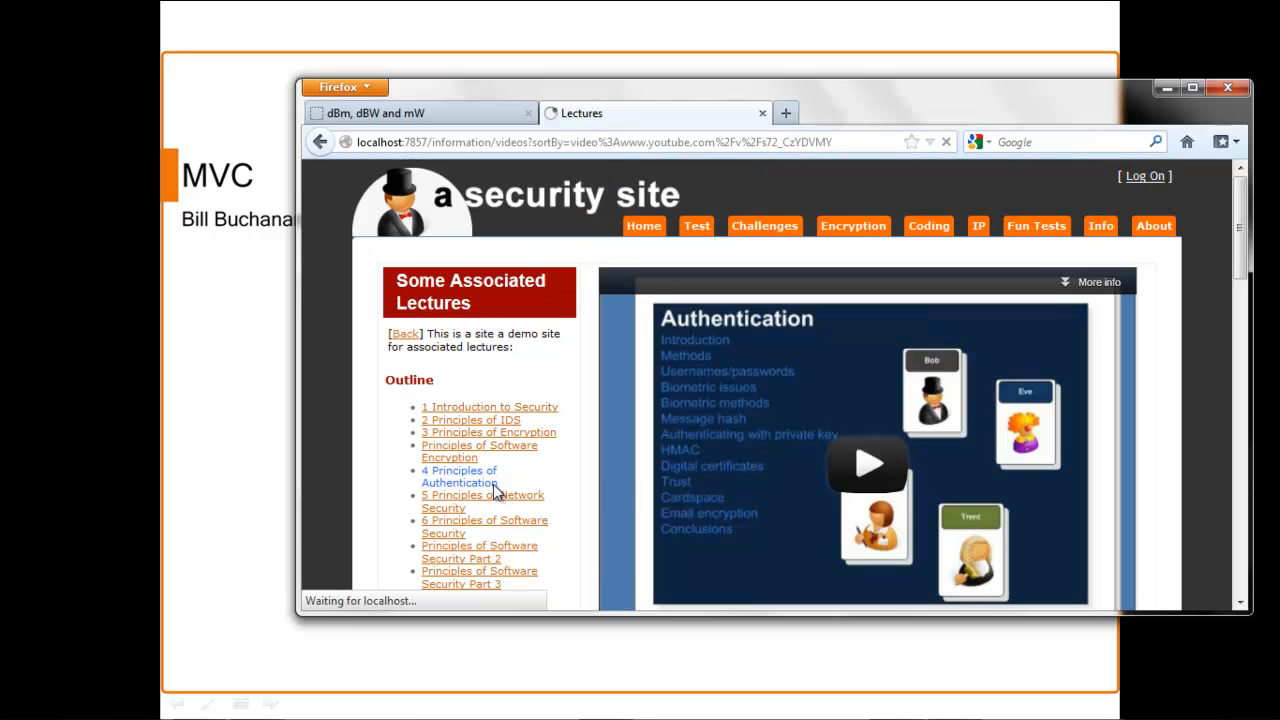
scroll(down, 3)
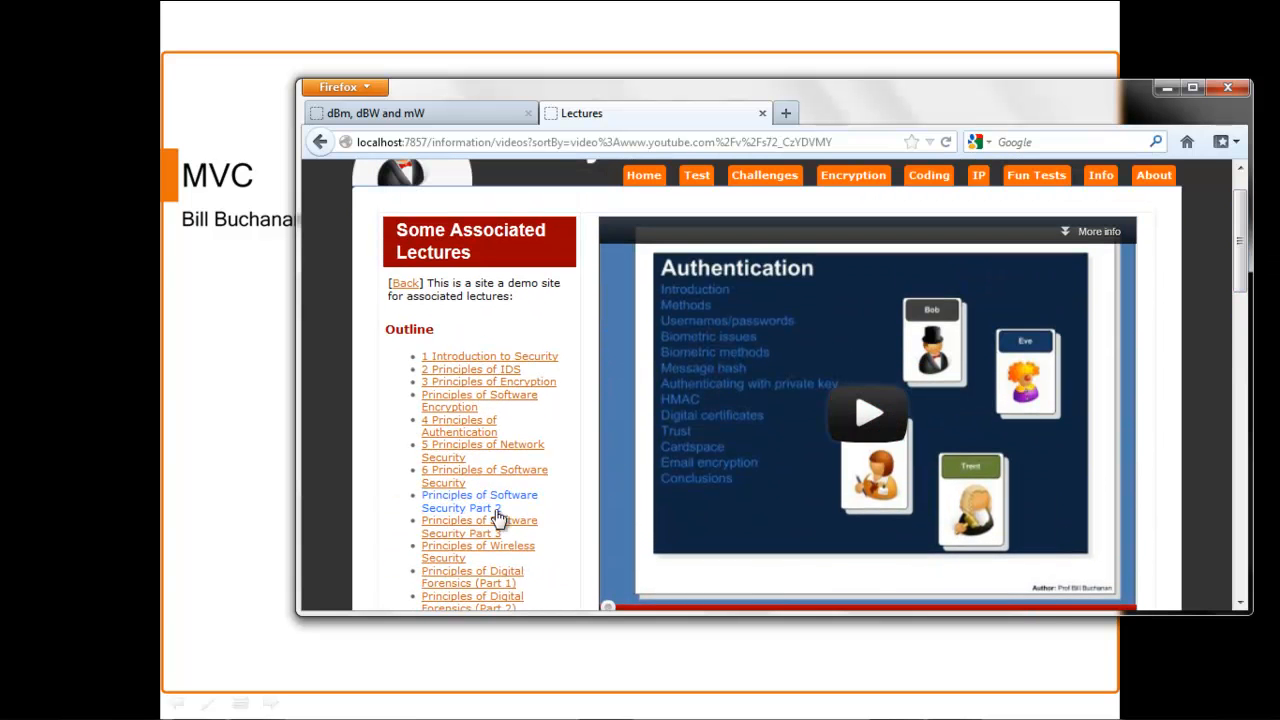
scroll(down, 3)
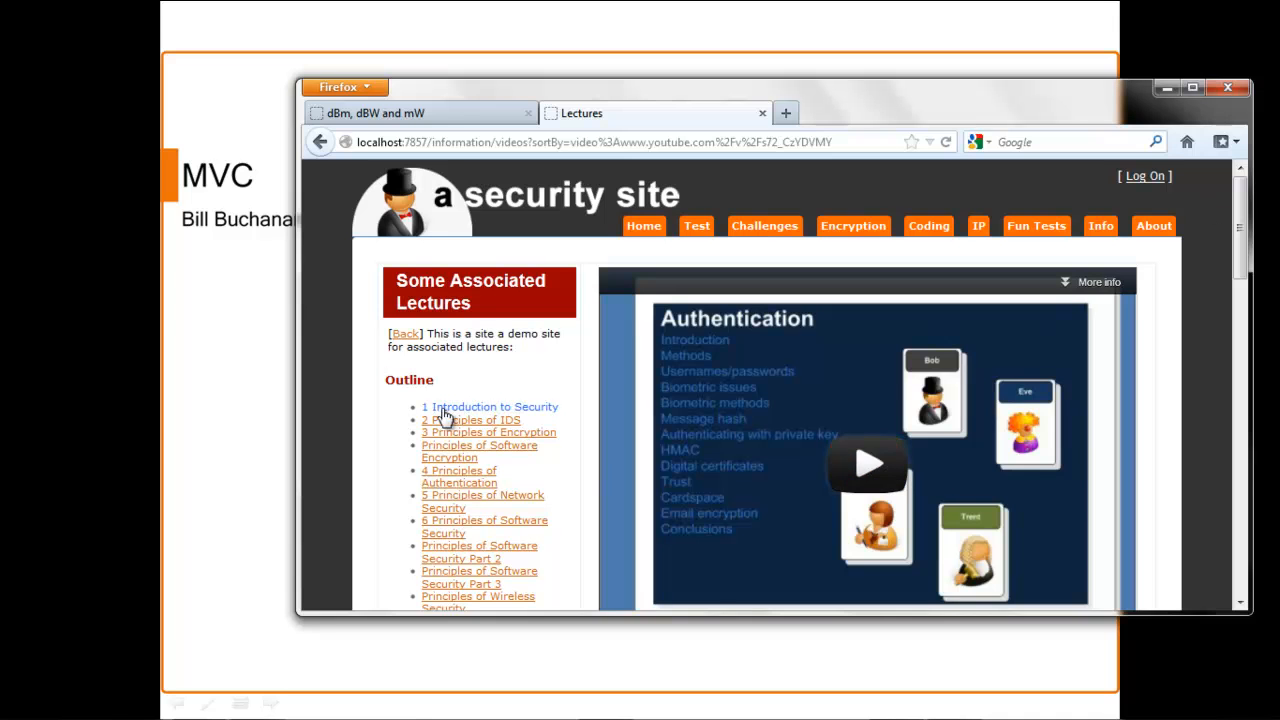
Reload the Introduction to Security video and highlight the sortBy parameter in the address, then switch programs.
click(496, 408)
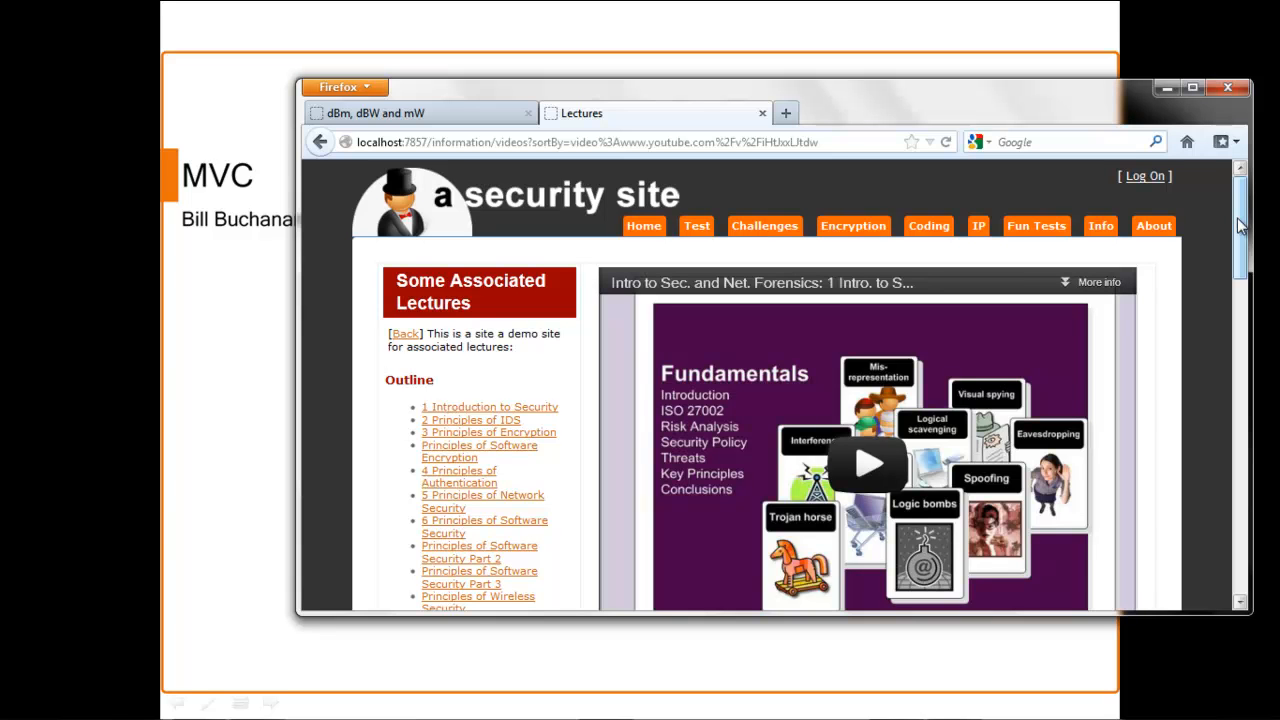
mouse_move(908, 374)
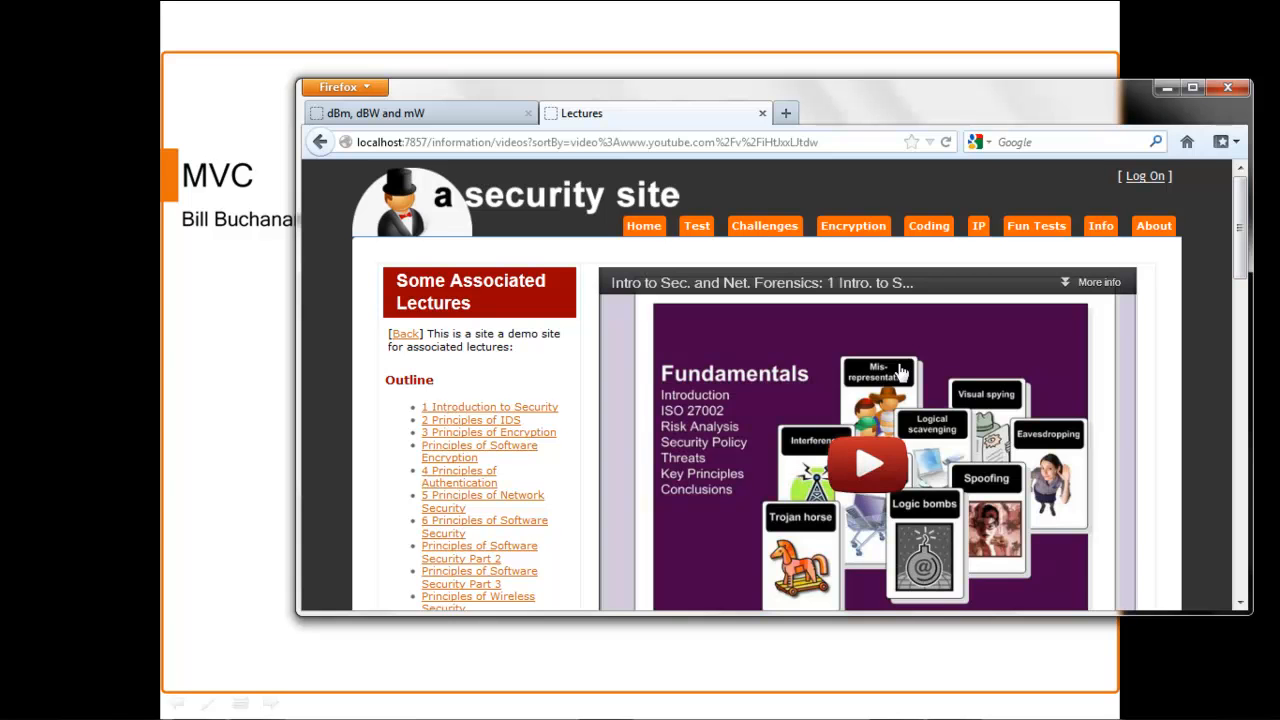
mouse_move(198, 352)
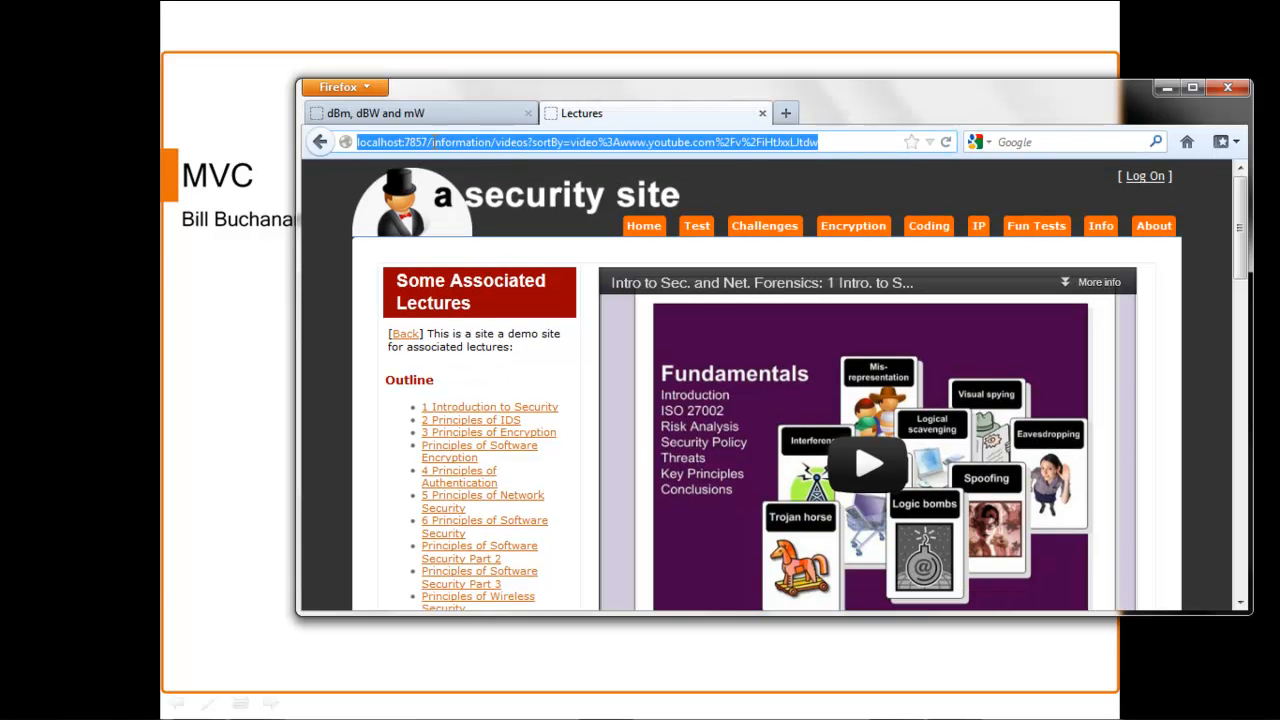
double_click(492, 152)
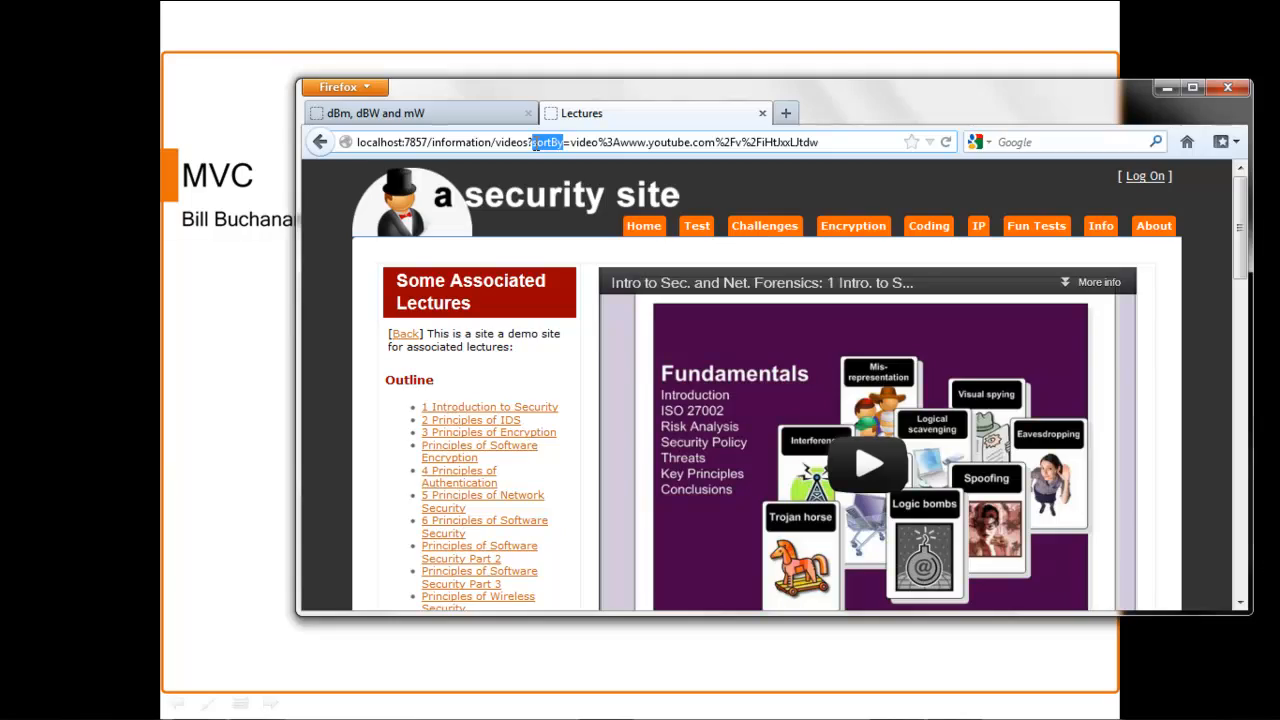
key(alt+tab)
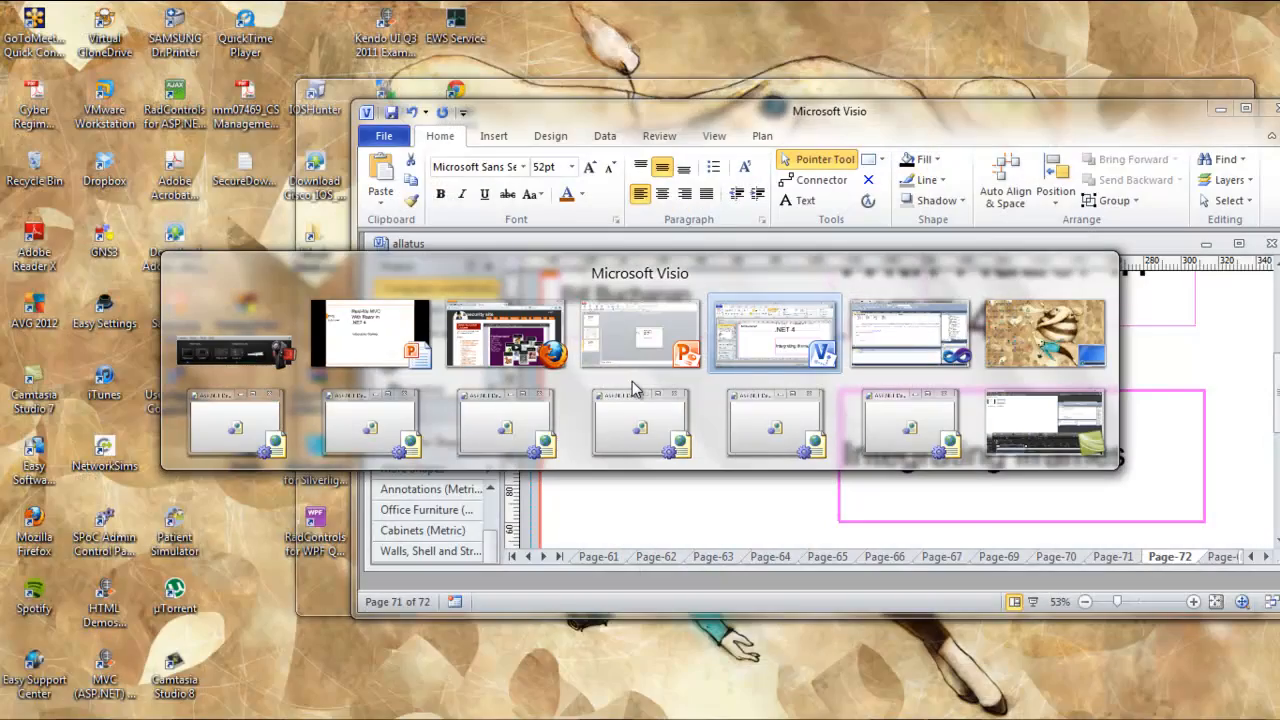
Bring Visual Studio forward and open videos.cshtml from the project's view files.
click(774, 332)
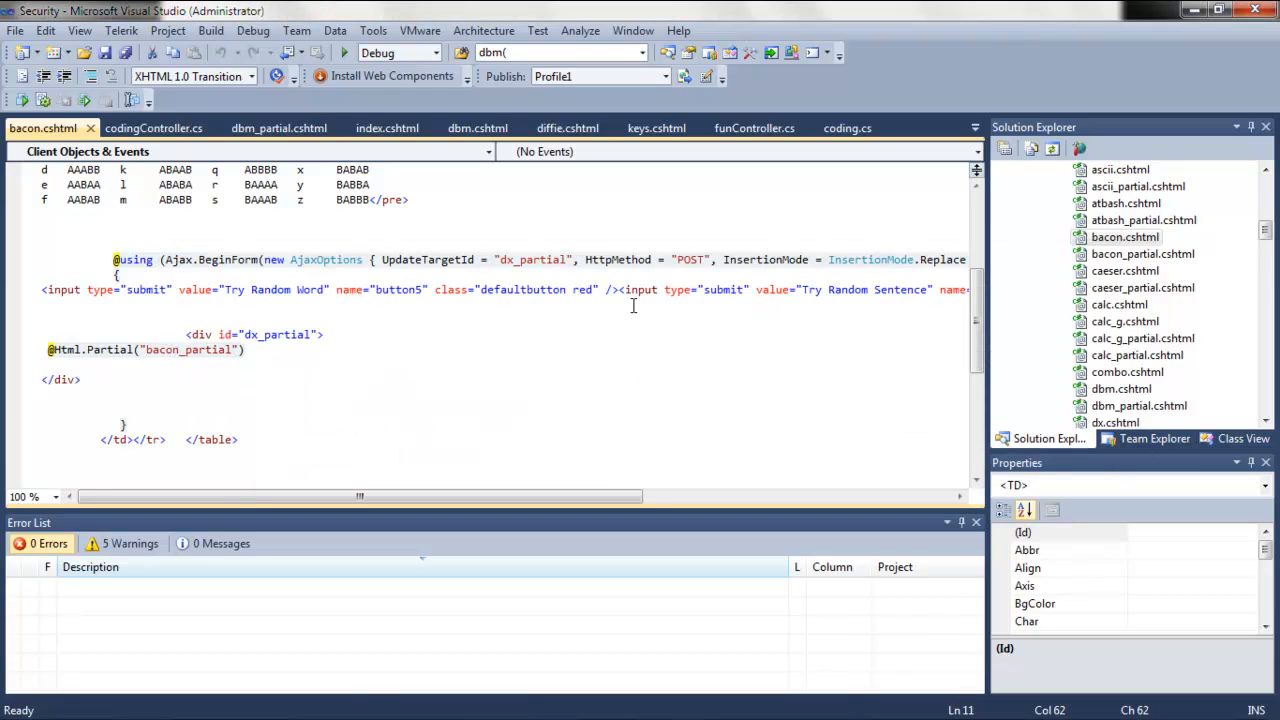
click(1124, 236)
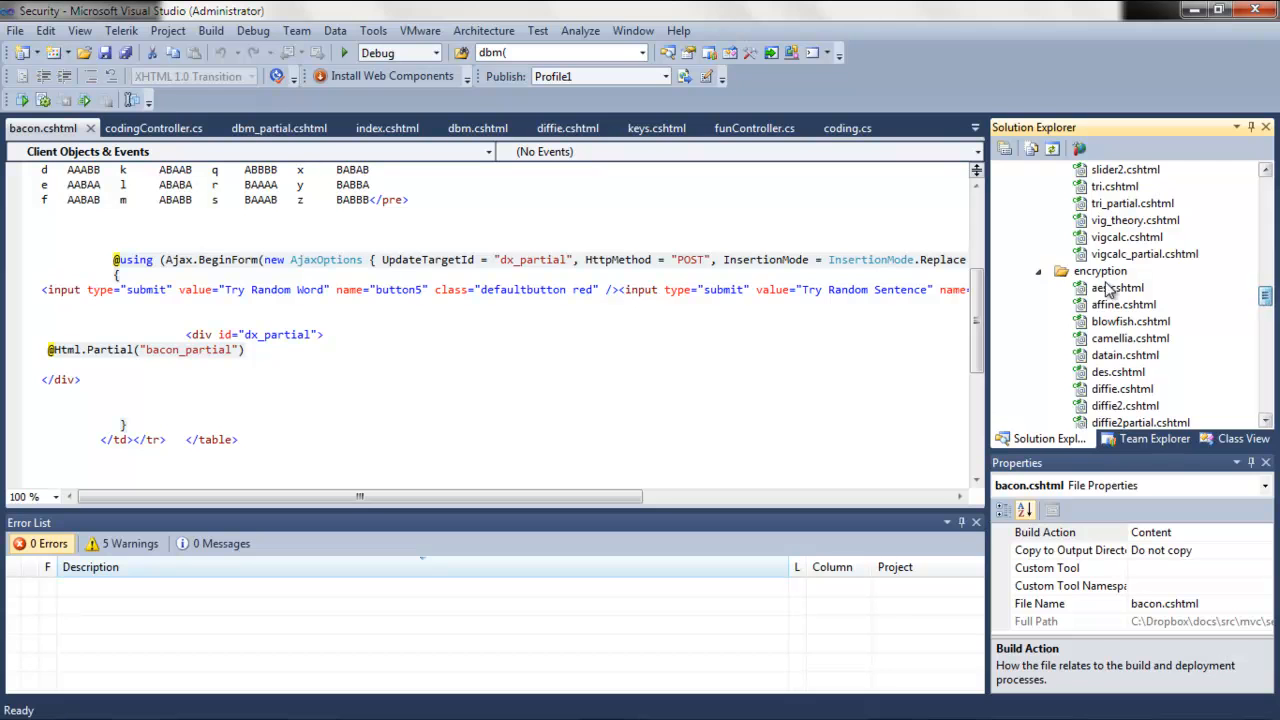
click(1036, 272)
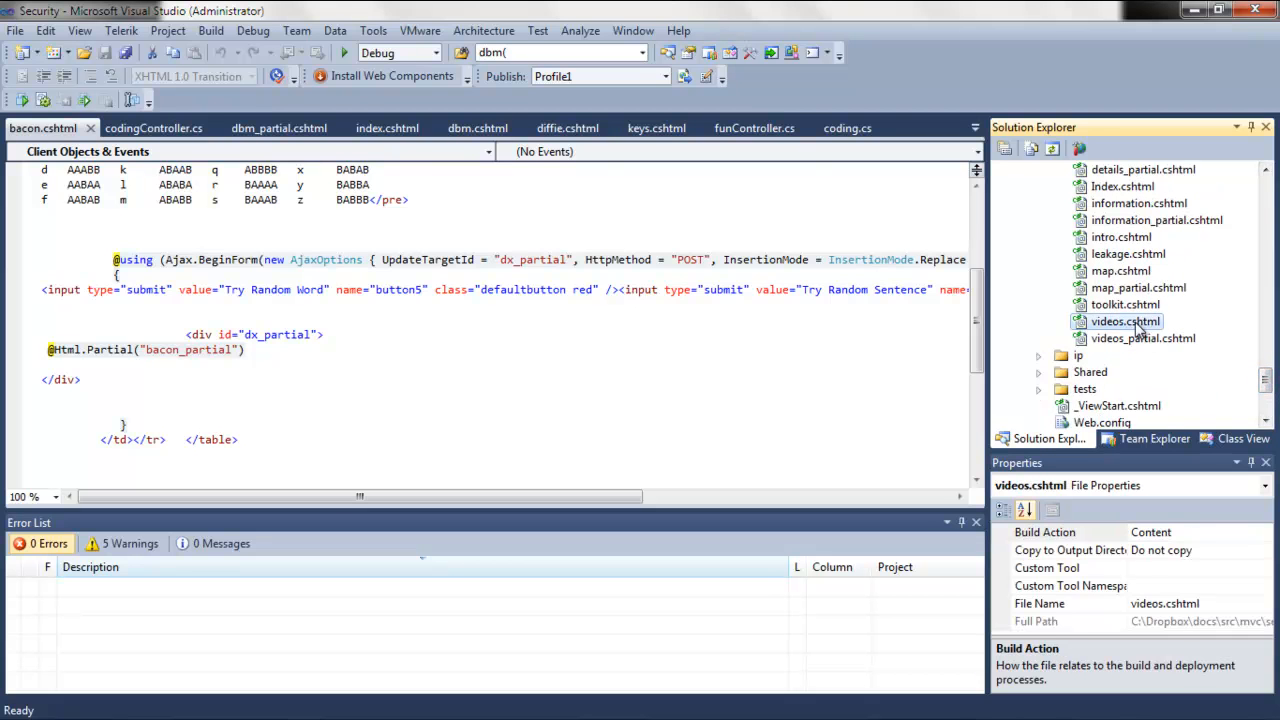
double_click(1124, 320)
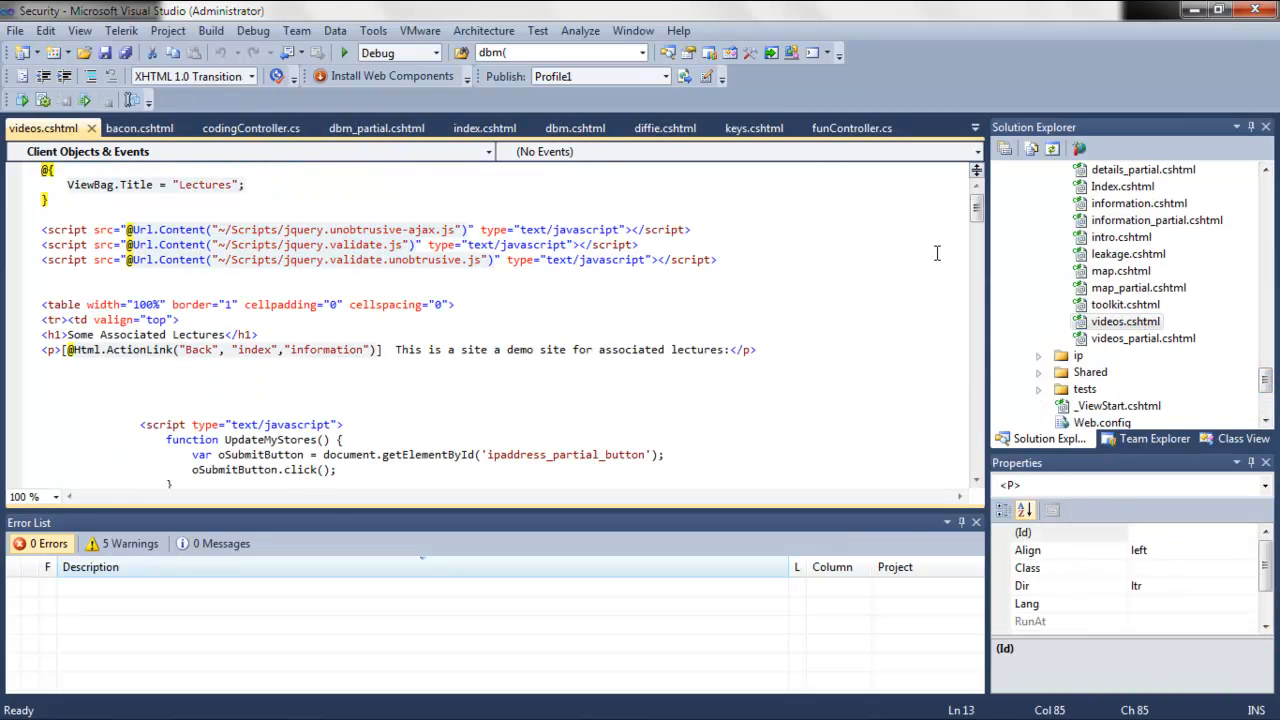
Scroll to the Html.ActionLink lines and highlight the videos action name in the first link.
scroll(down, 3)
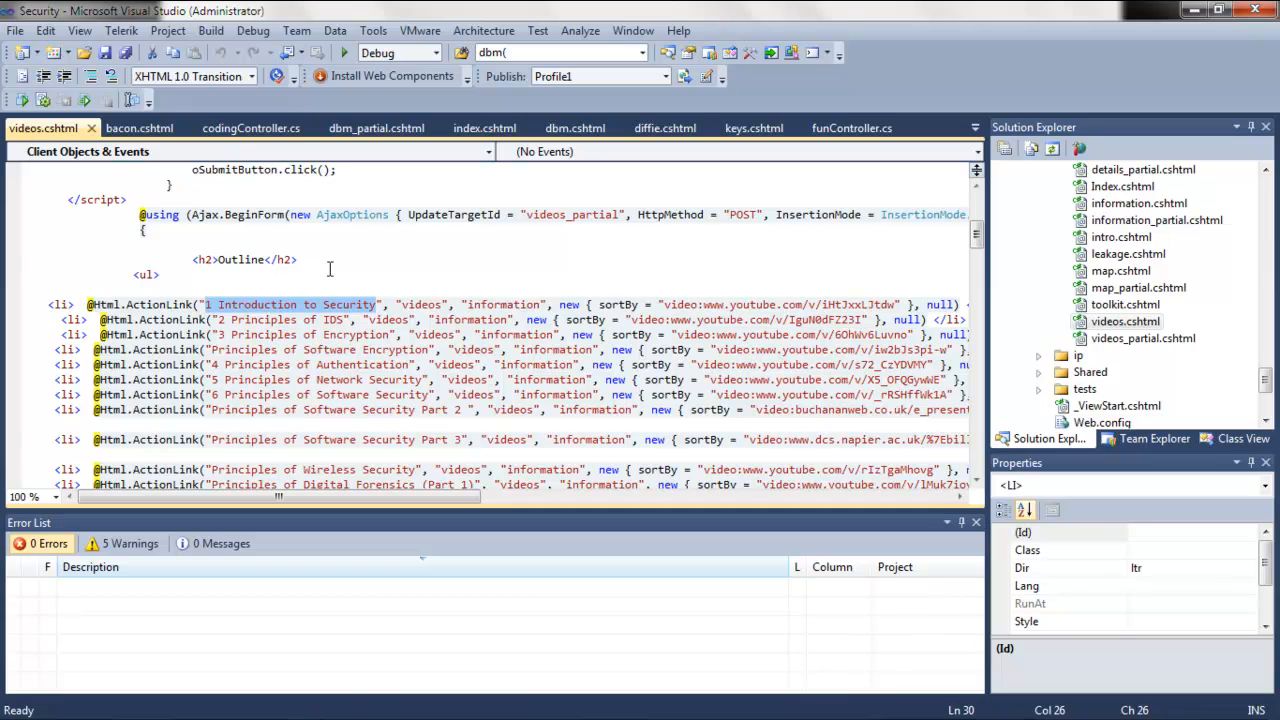
double_click(420, 304)
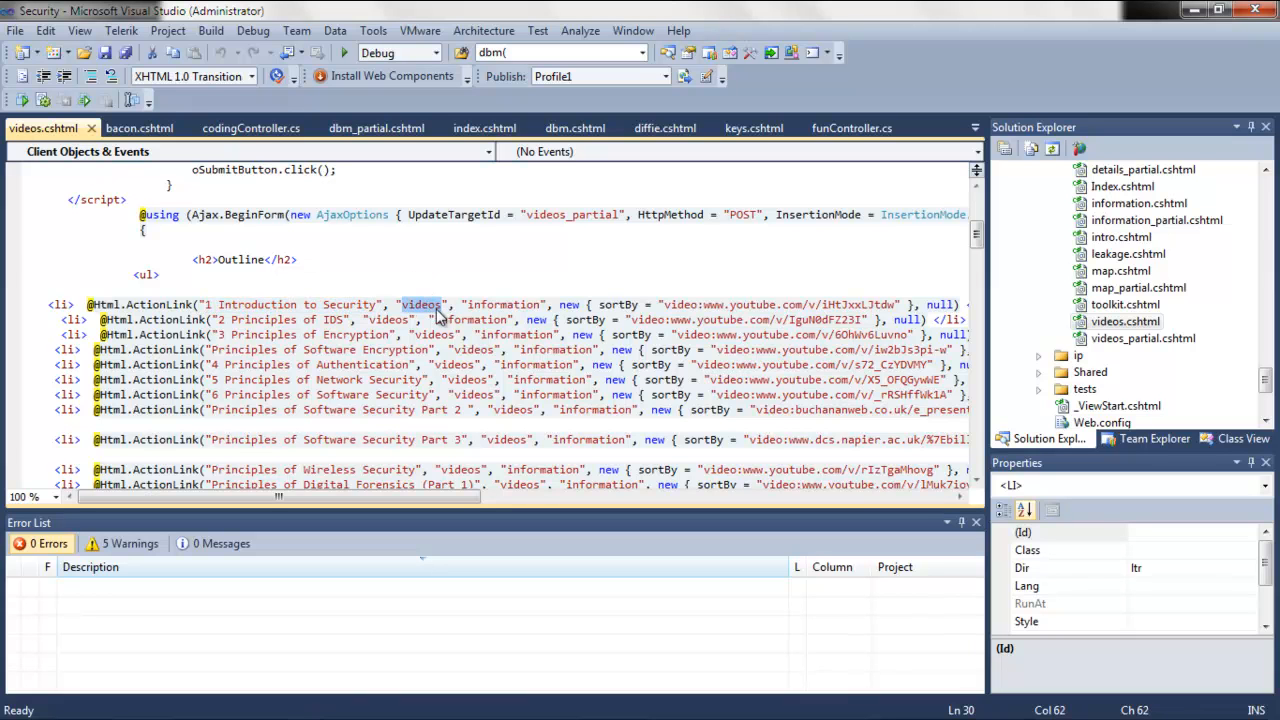
double_click(504, 304)
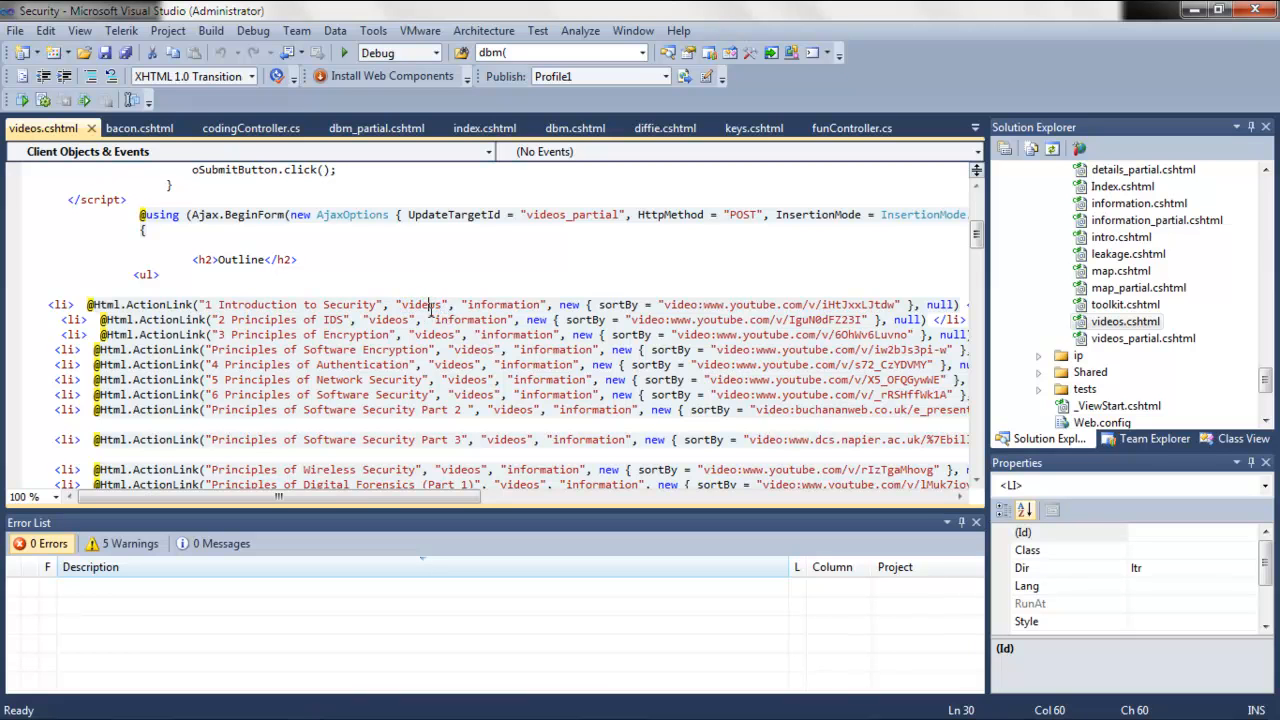
double_click(420, 304)
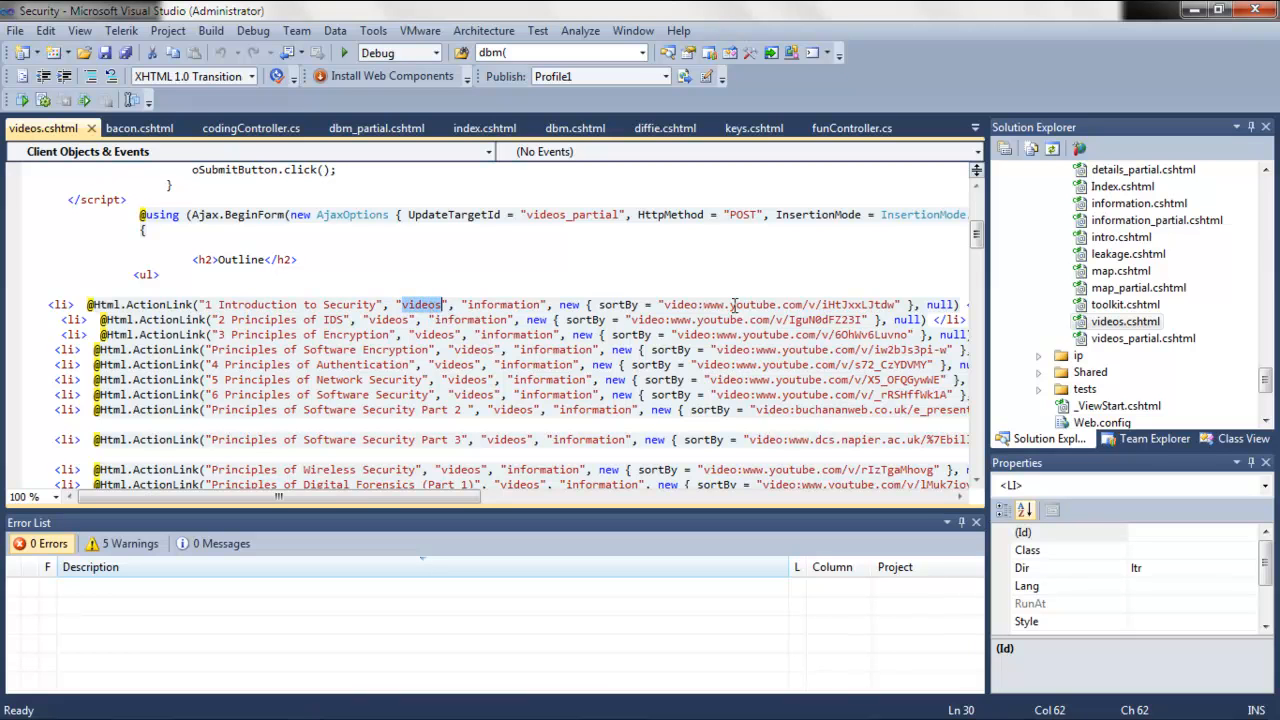
mouse_move(884, 306)
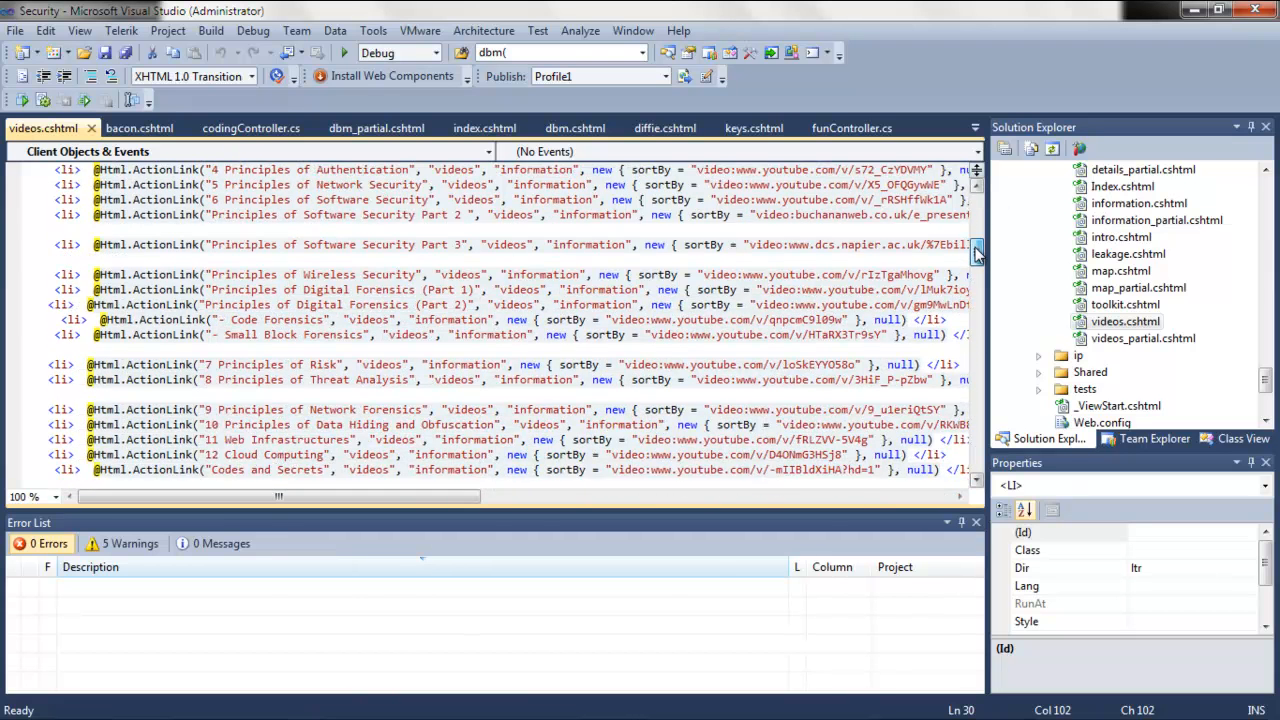
Scroll through the videos view to the videos_partial include and its iframe sourced from tbjs.
scroll(down, 3)
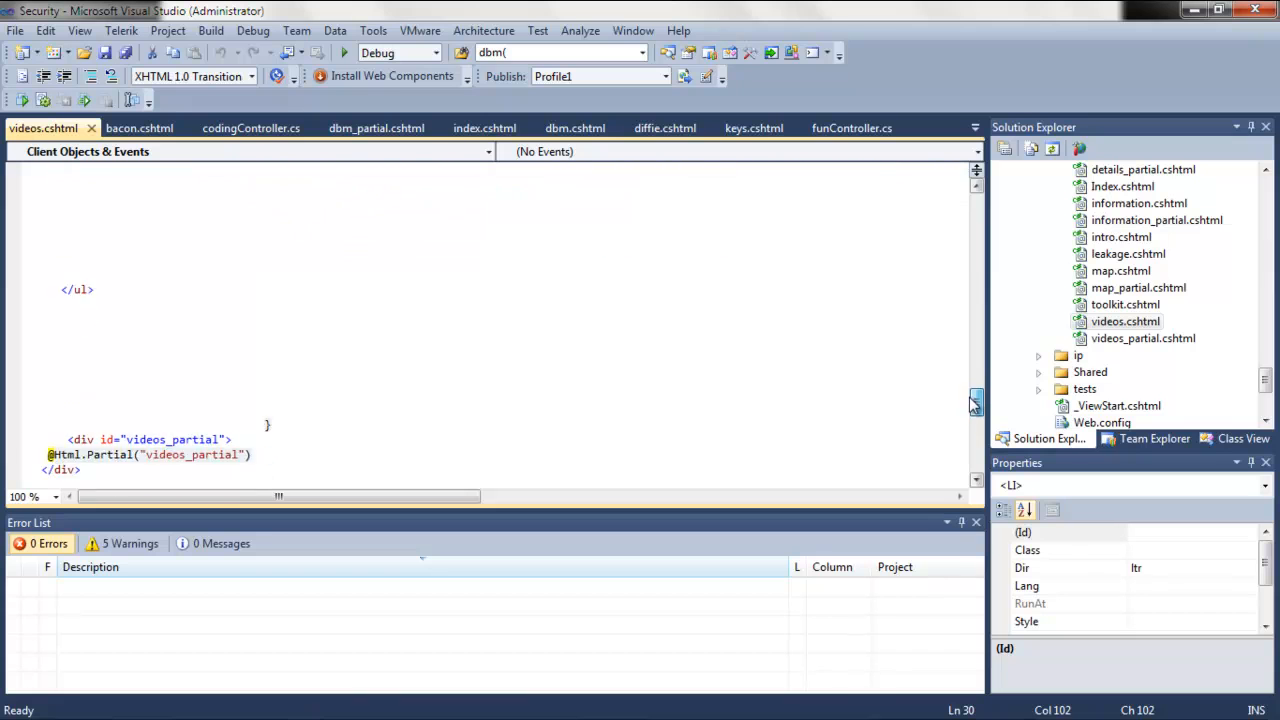
scroll(down, 3)
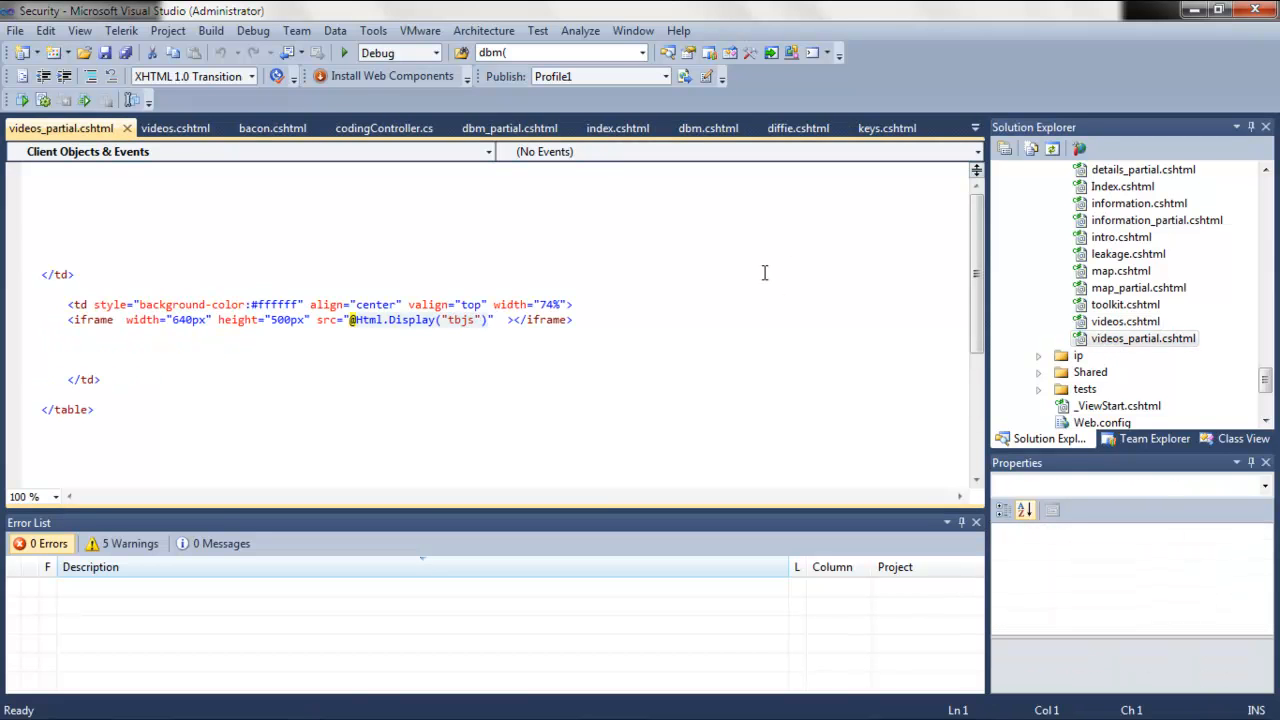
mouse_move(456, 320)
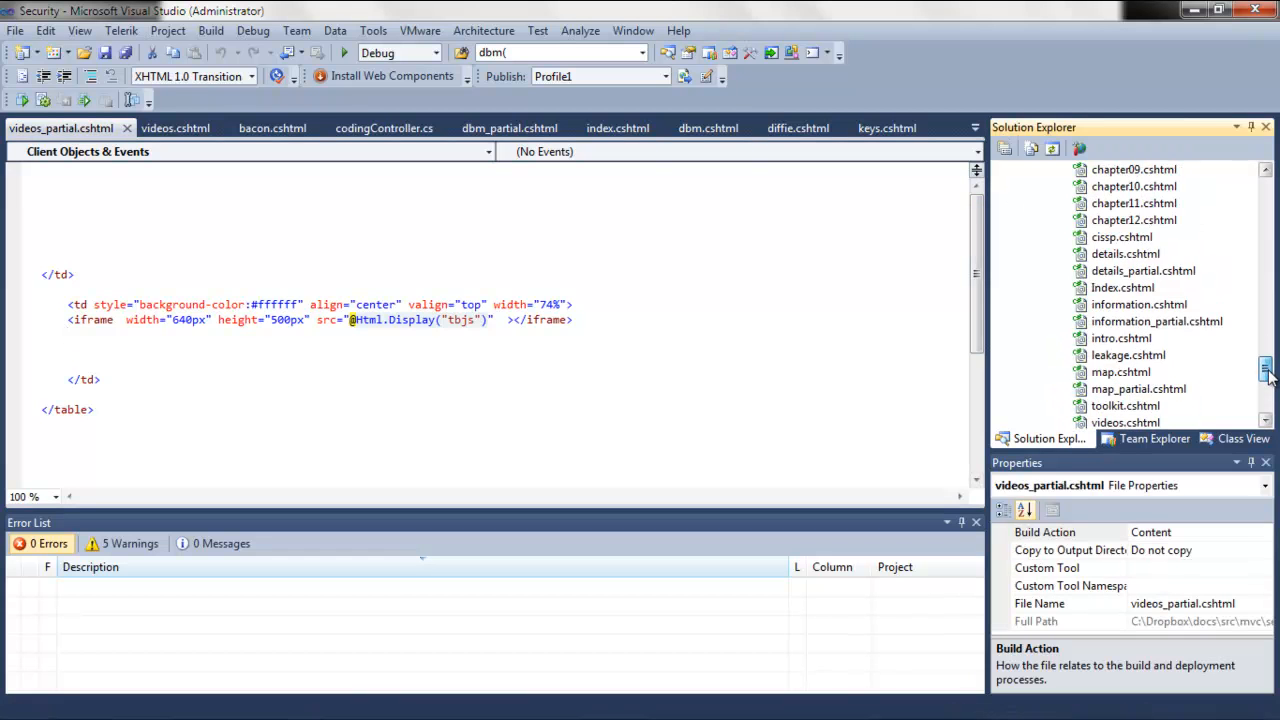
scroll(down, 3)
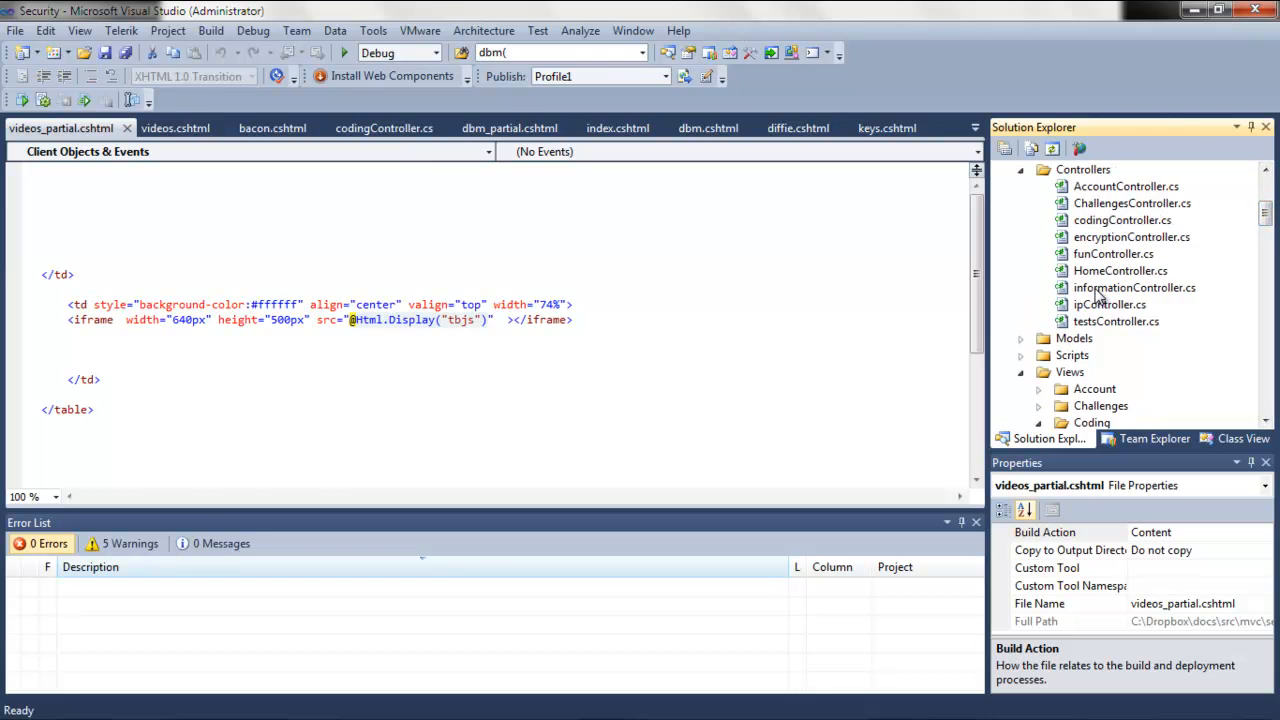
Open informationController.cs and find 'video' in the current document to reach the videos action.
double_click(1134, 288)
text(video)
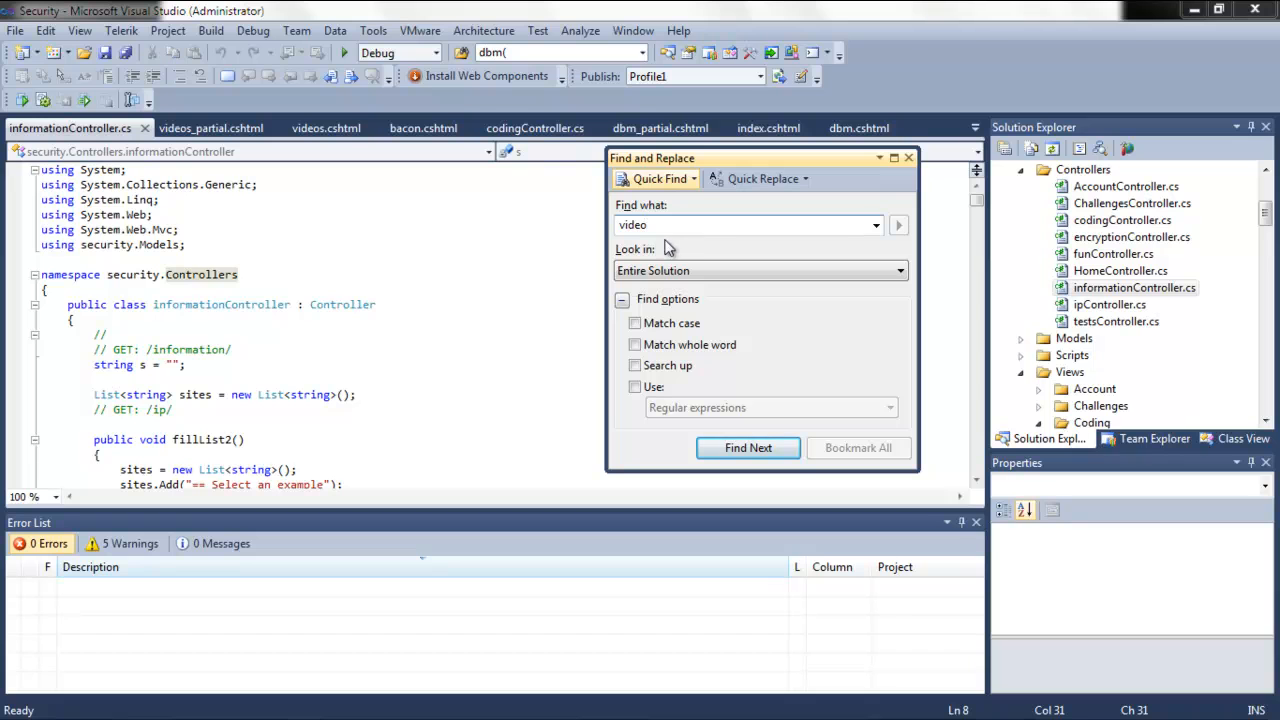
click(896, 270)
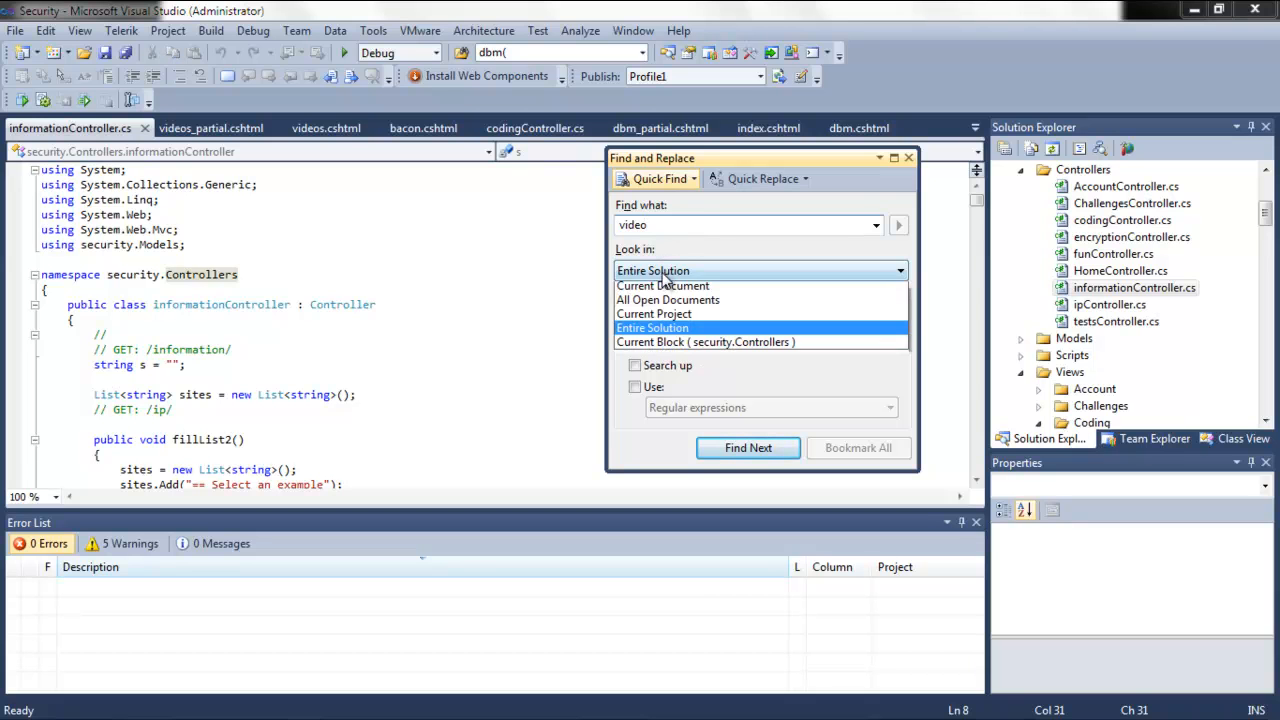
click(664, 284)
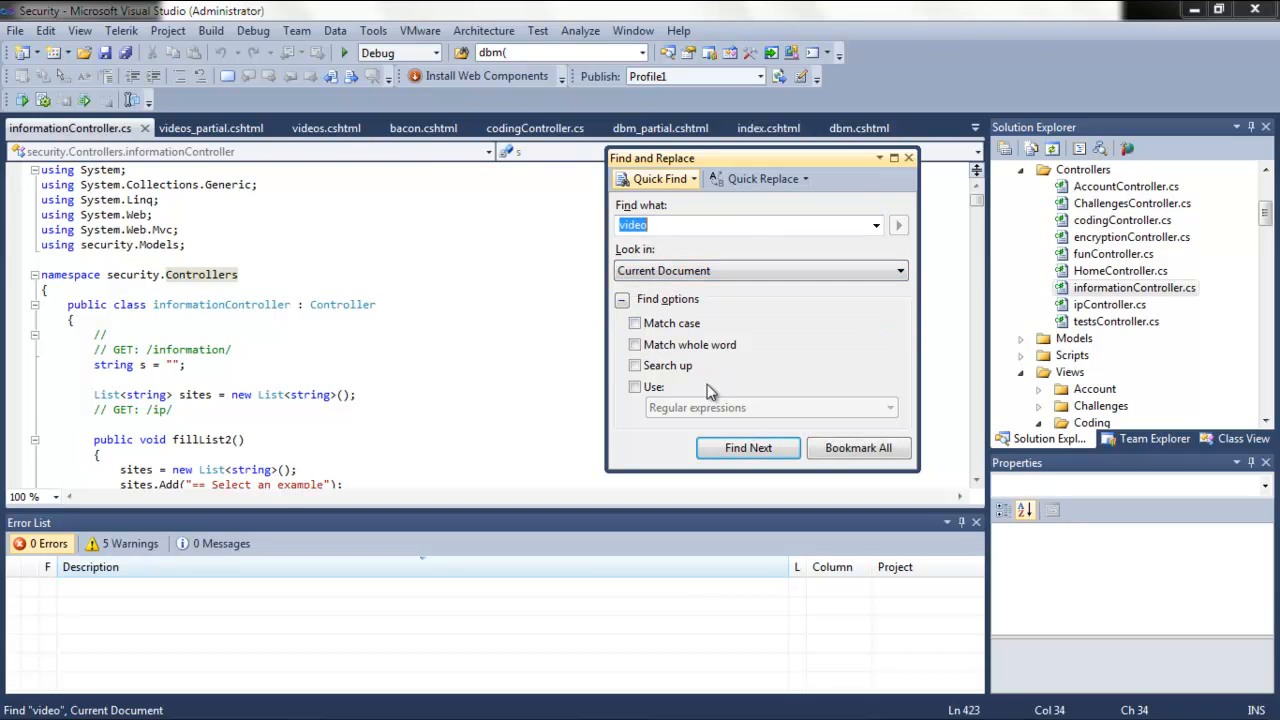
click(748, 448)
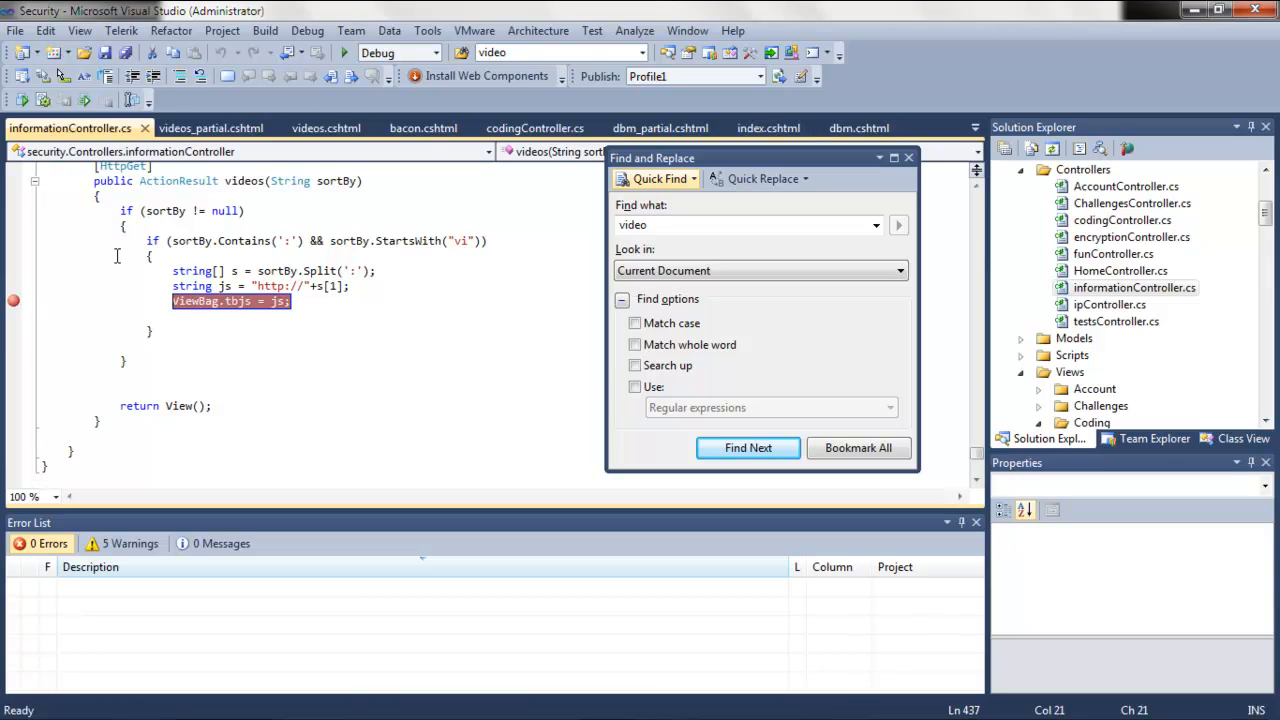
Run the site under the debugger and go to the Info section in Firefox.
click(344, 52)
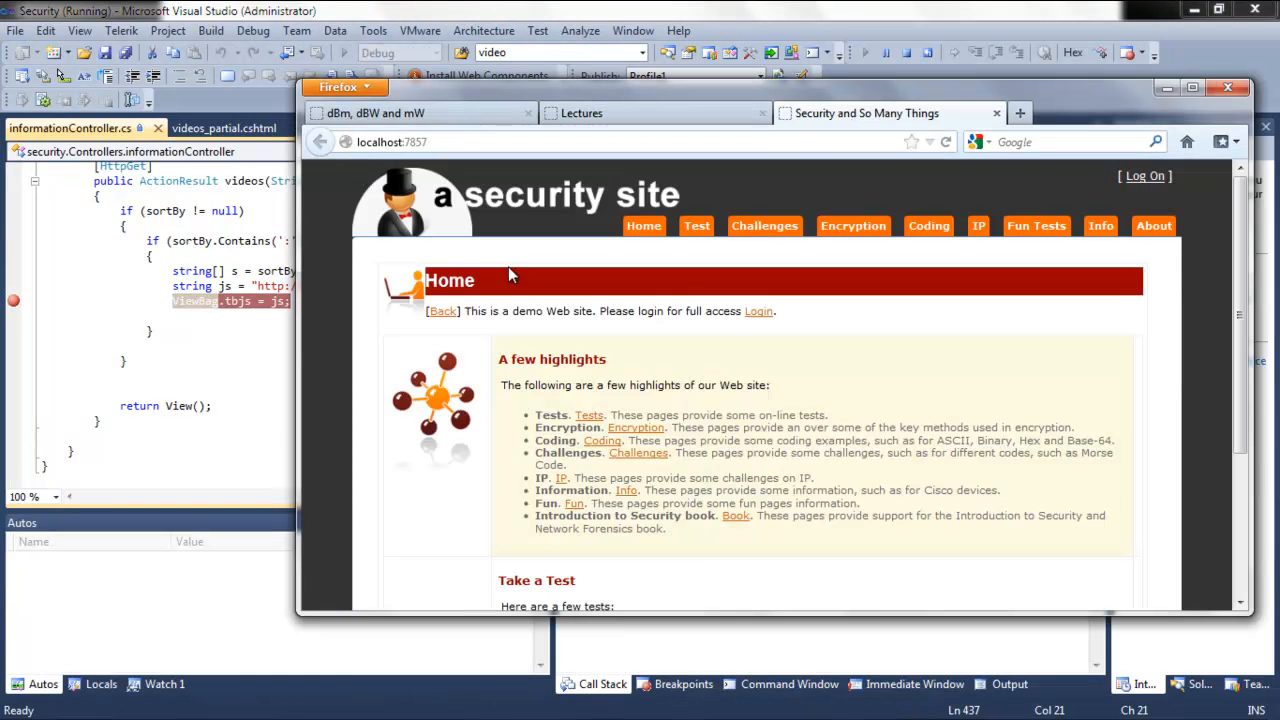
mouse_move(852, 224)
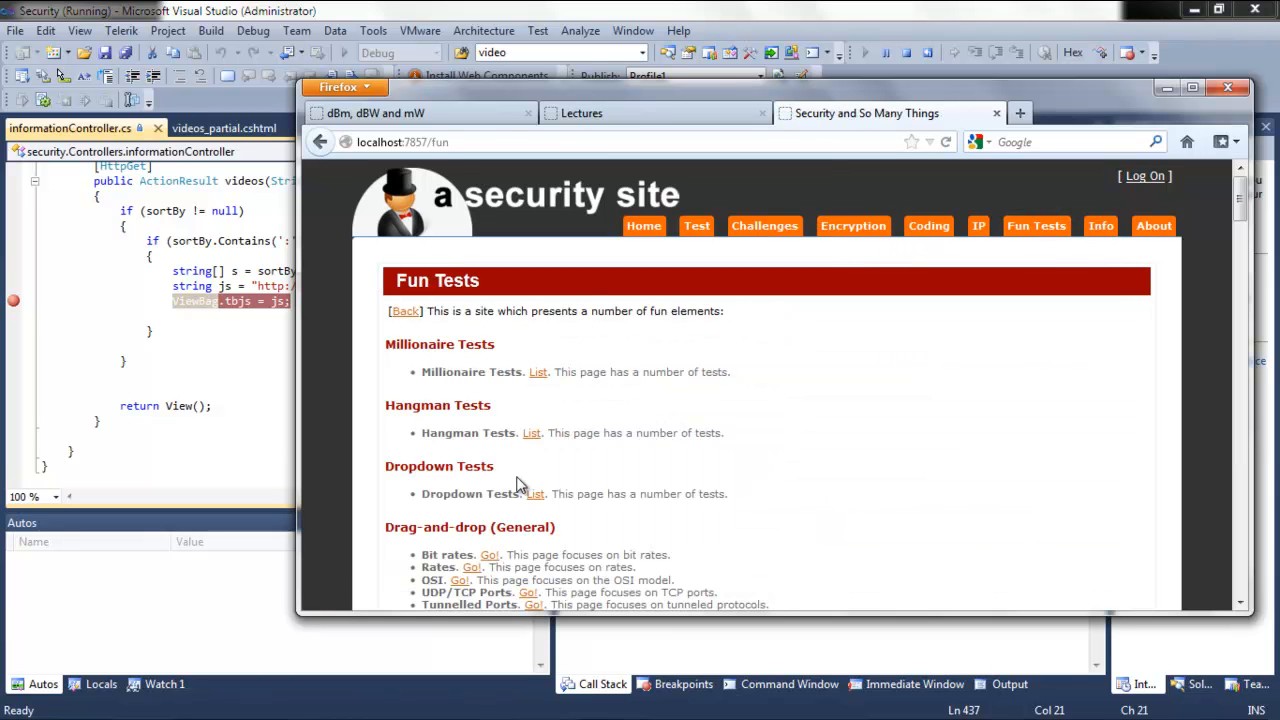
mouse_move(916, 232)
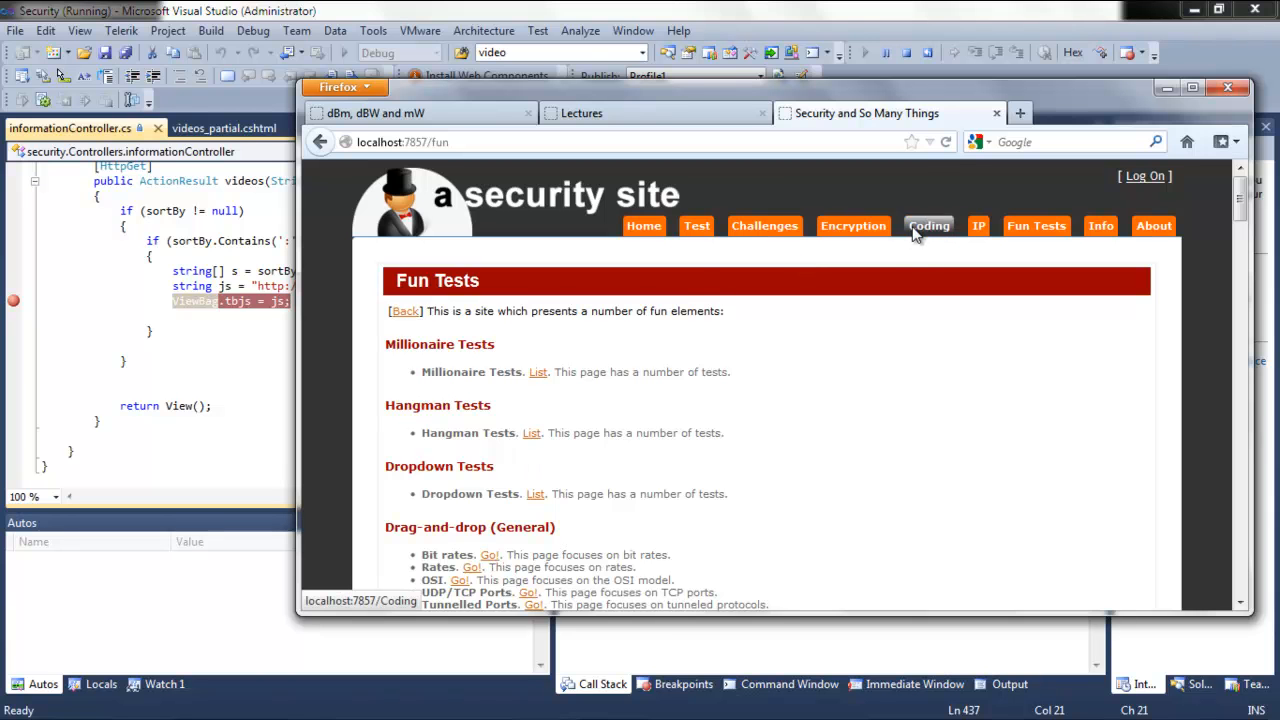
mouse_move(1100, 224)
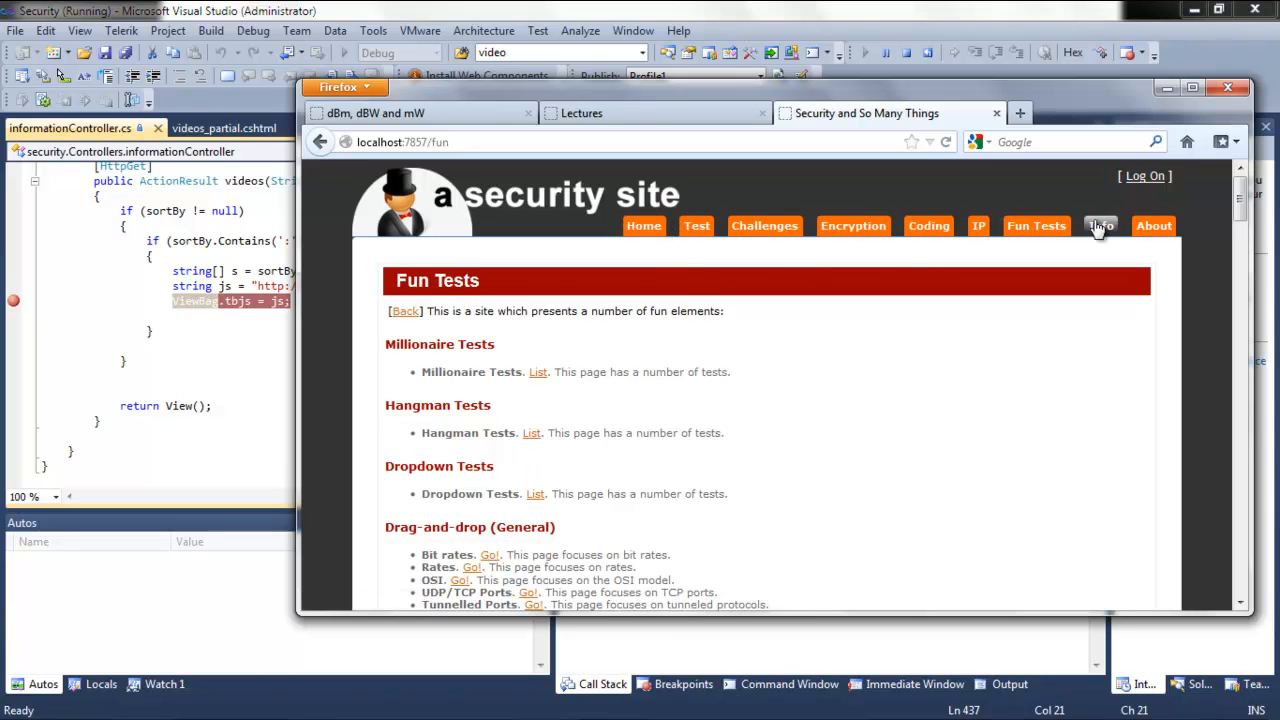
click(1100, 226)
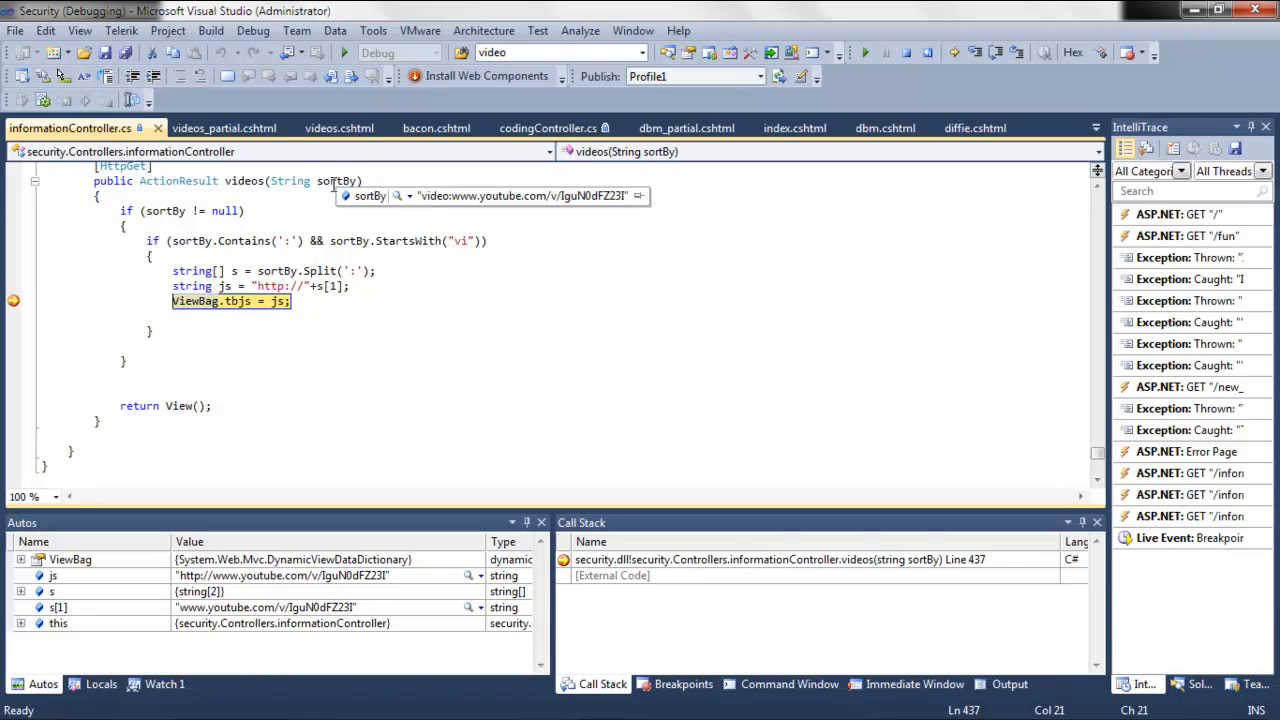
mouse_move(222, 284)
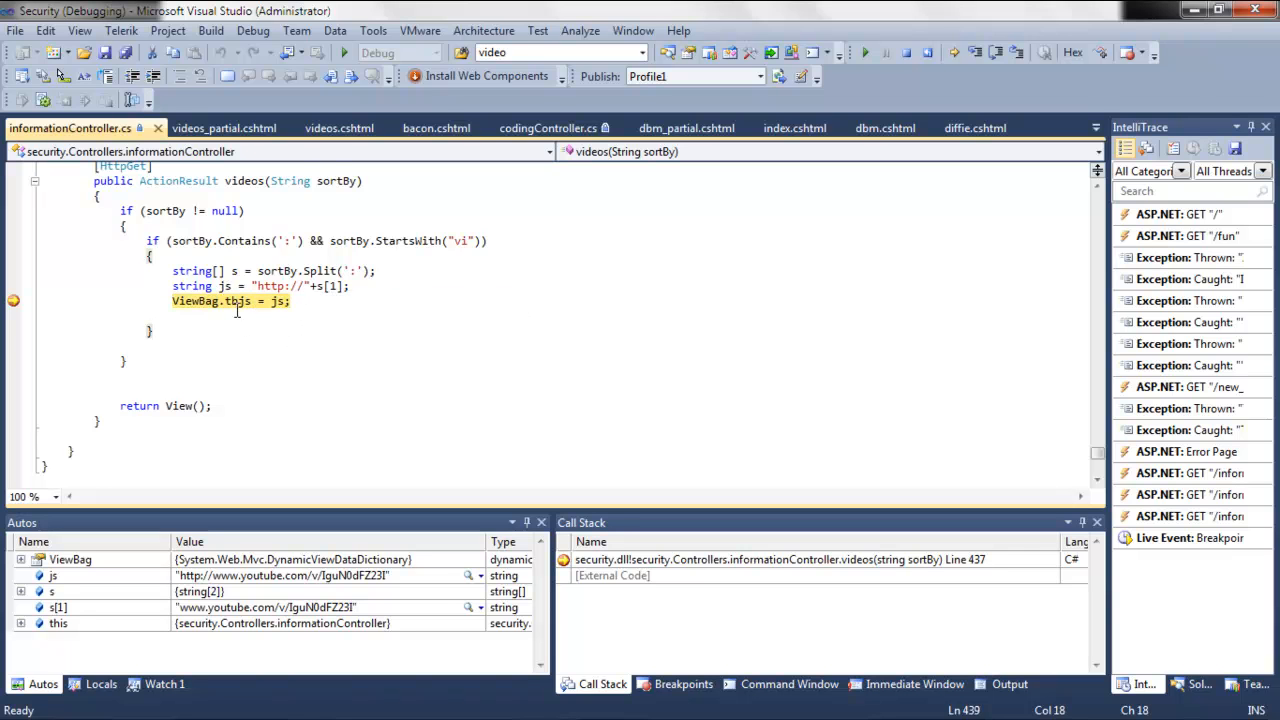
Switch to videos_partial.cshtml and highlight the iframe's tbjs source value.
click(224, 128)
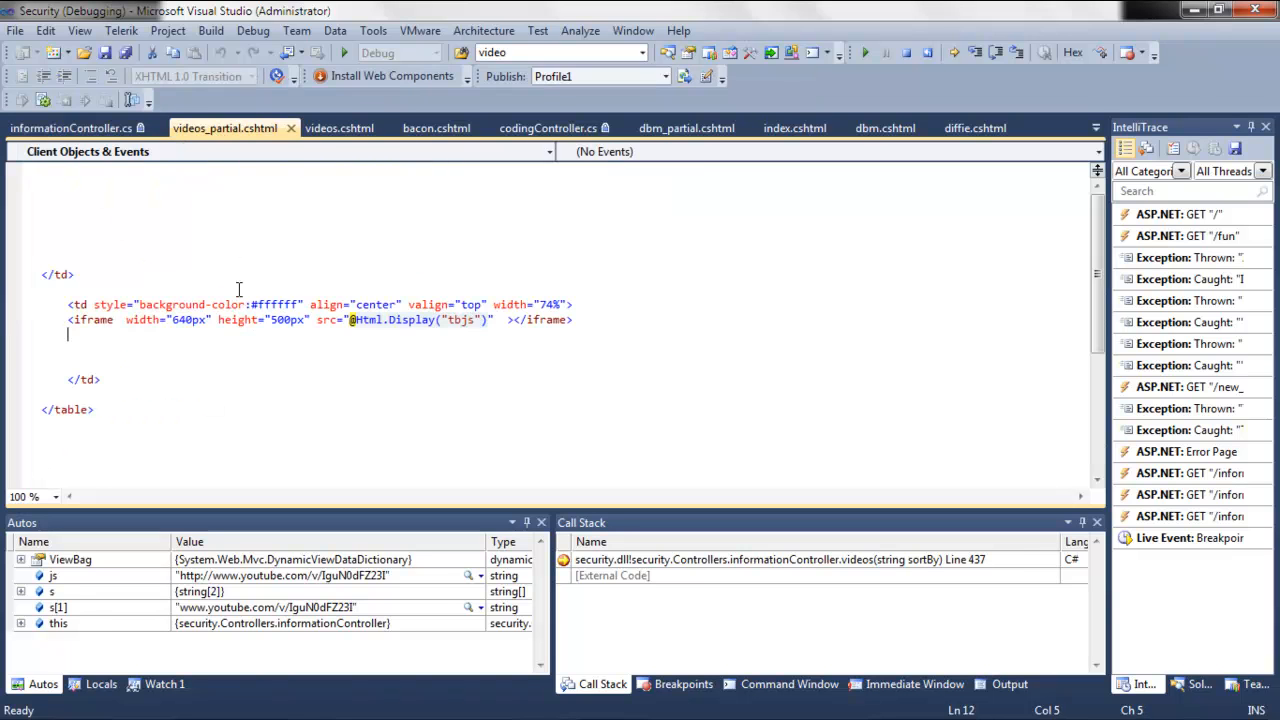
double_click(460, 320)
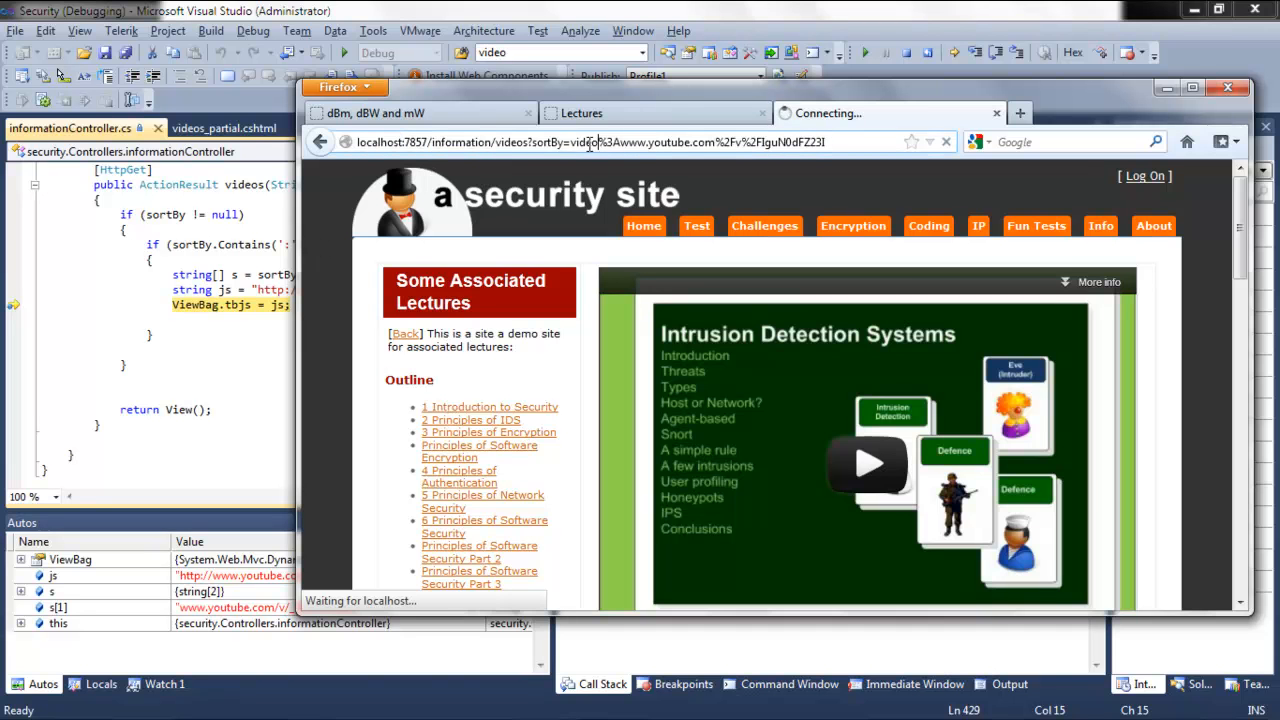
Highlight the video address and the sortBy part of the information/videos URL in Firefox.
double_click(584, 140)
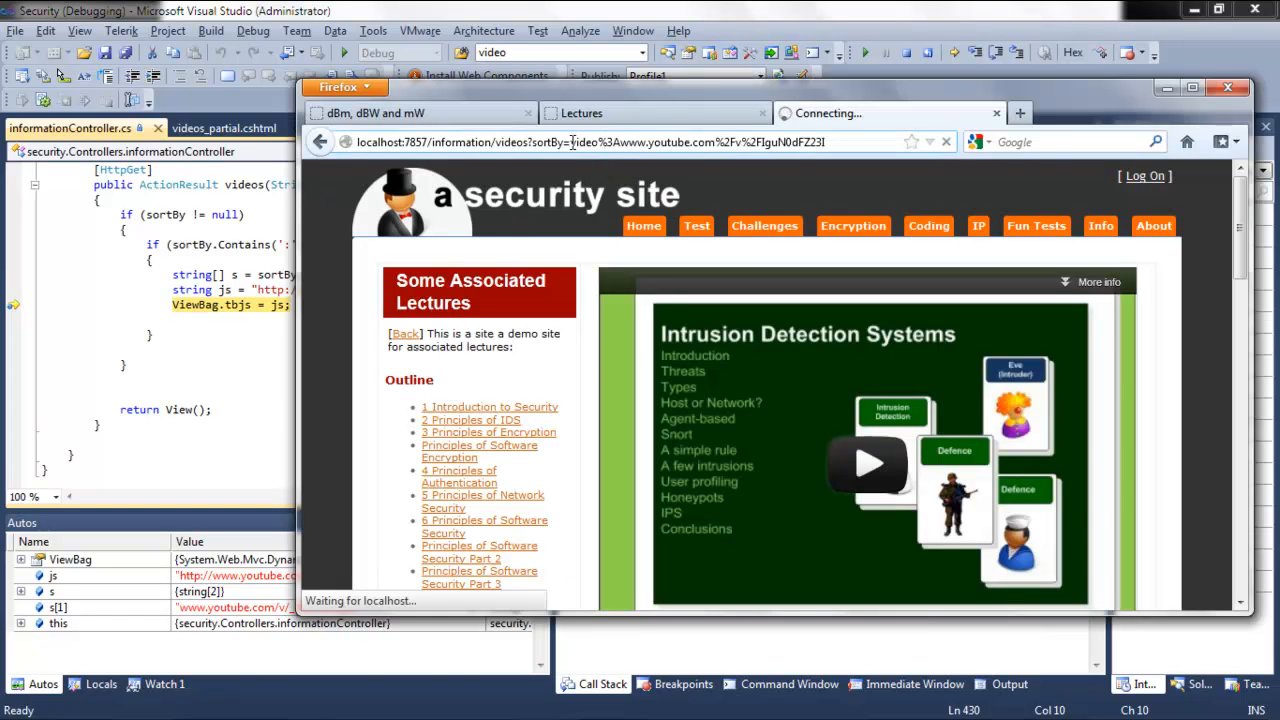
double_click(548, 140)
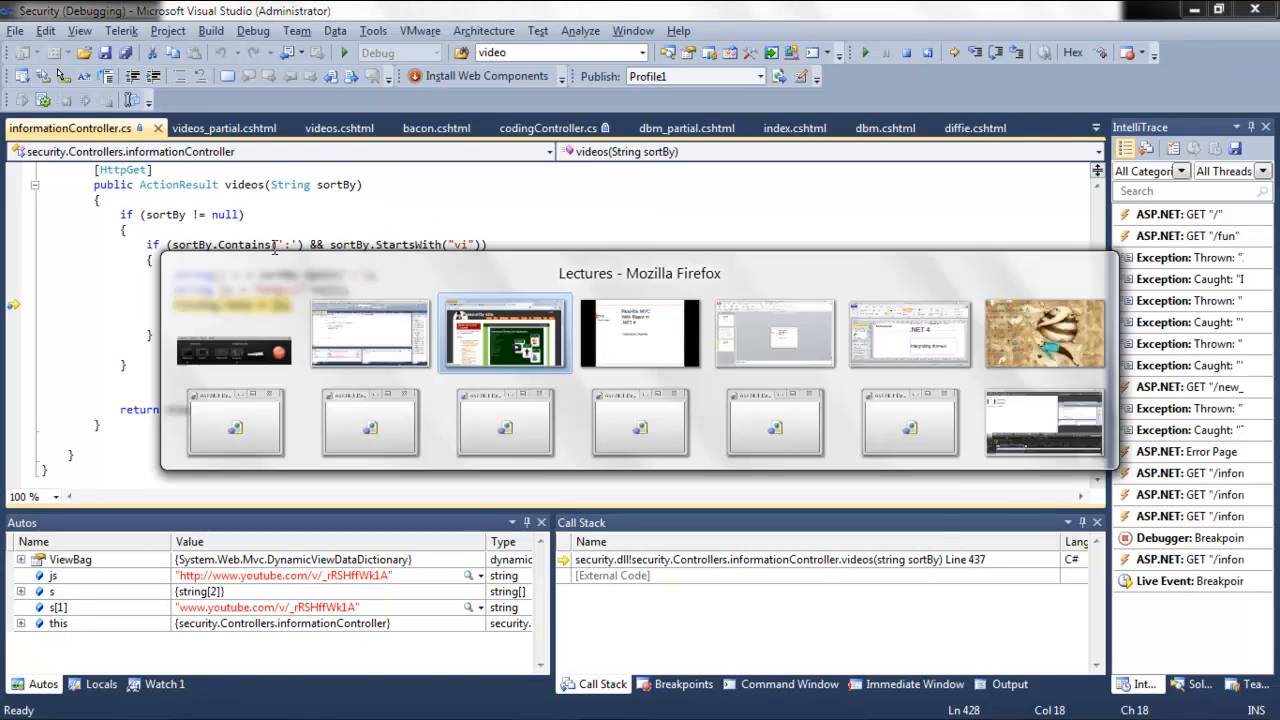
Bring the Lectures browser window to the front to load the videos page without parameters.
click(504, 332)
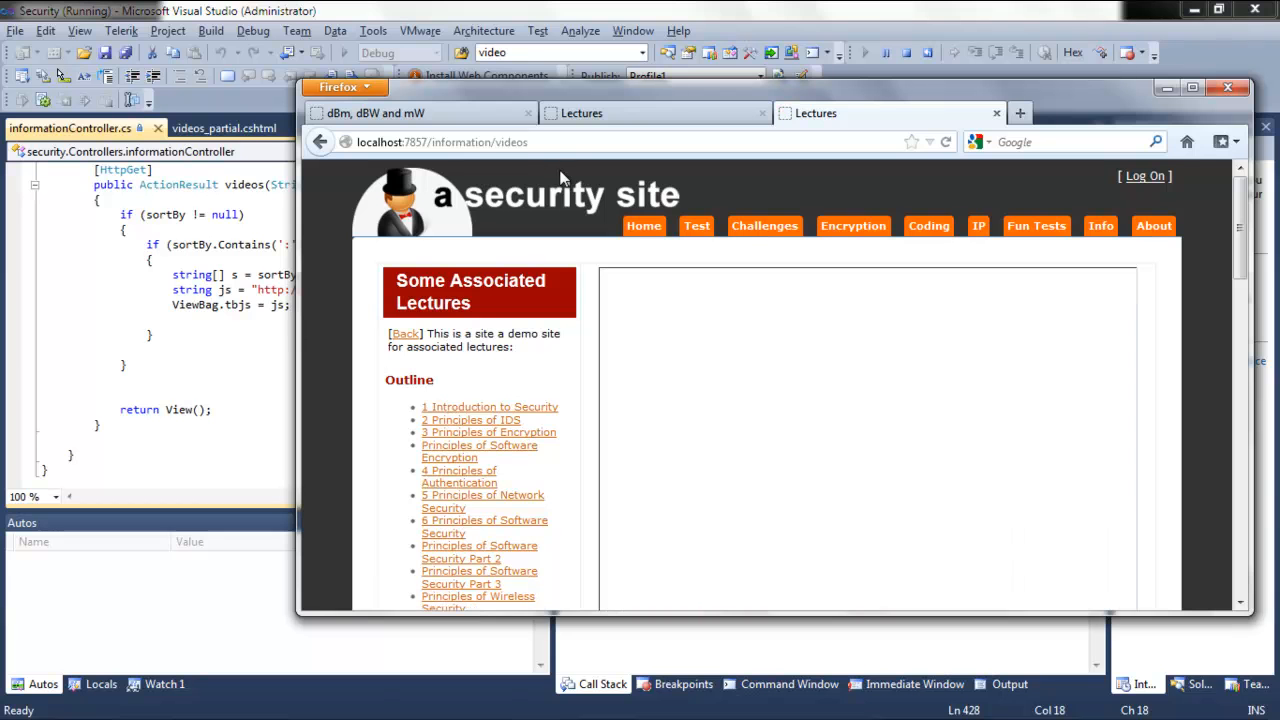
mouse_move(544, 162)
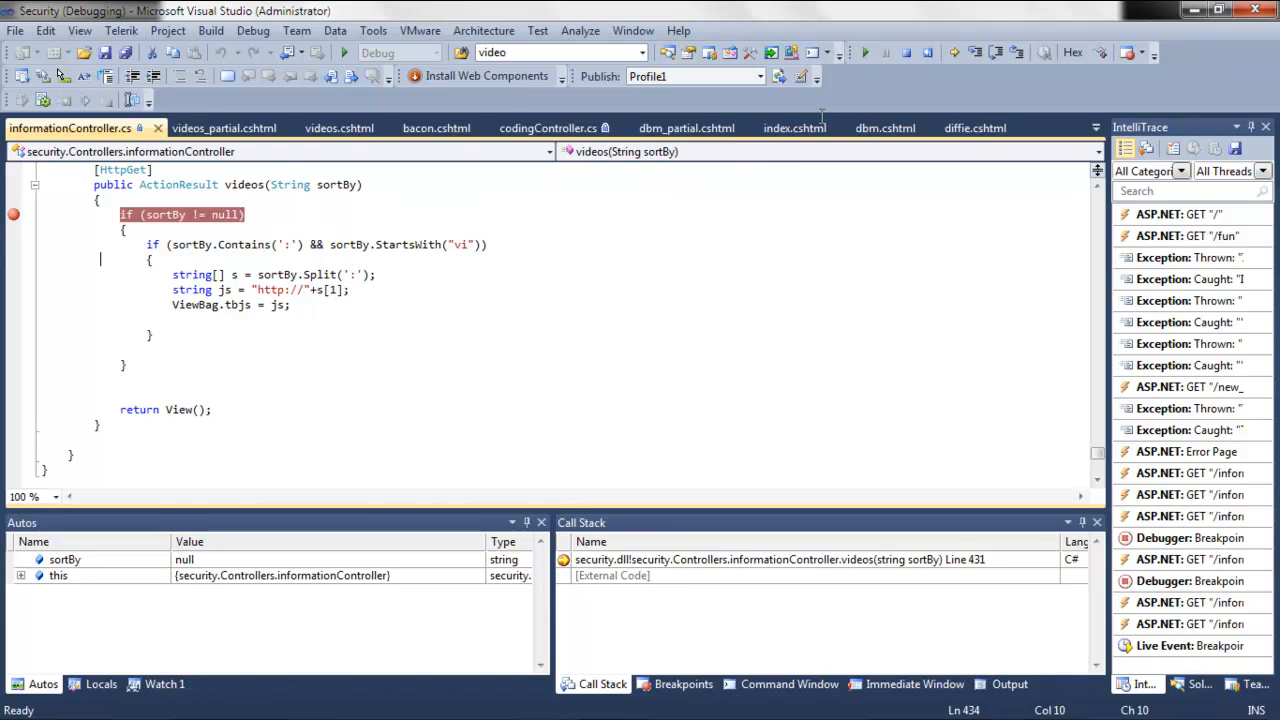
Continue execution to the next breakpoint hit and switch to the videos.cshtml view.
click(880, 52)
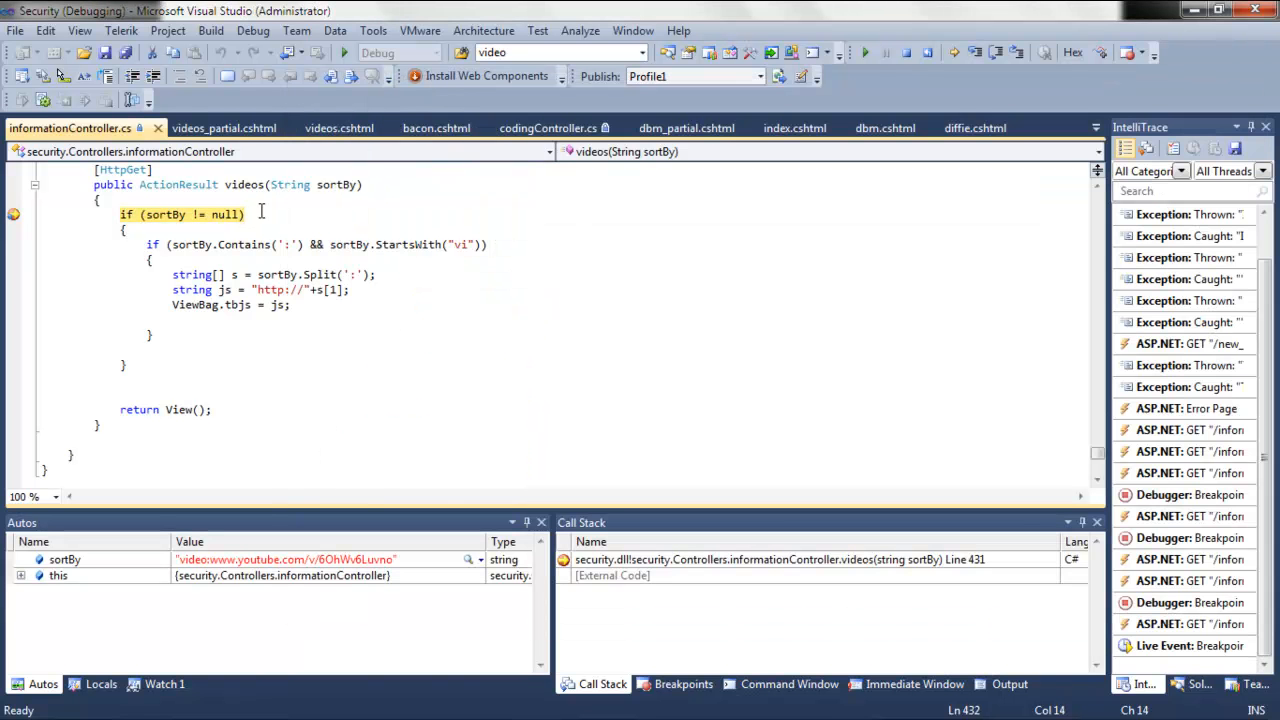
mouse_move(224, 128)
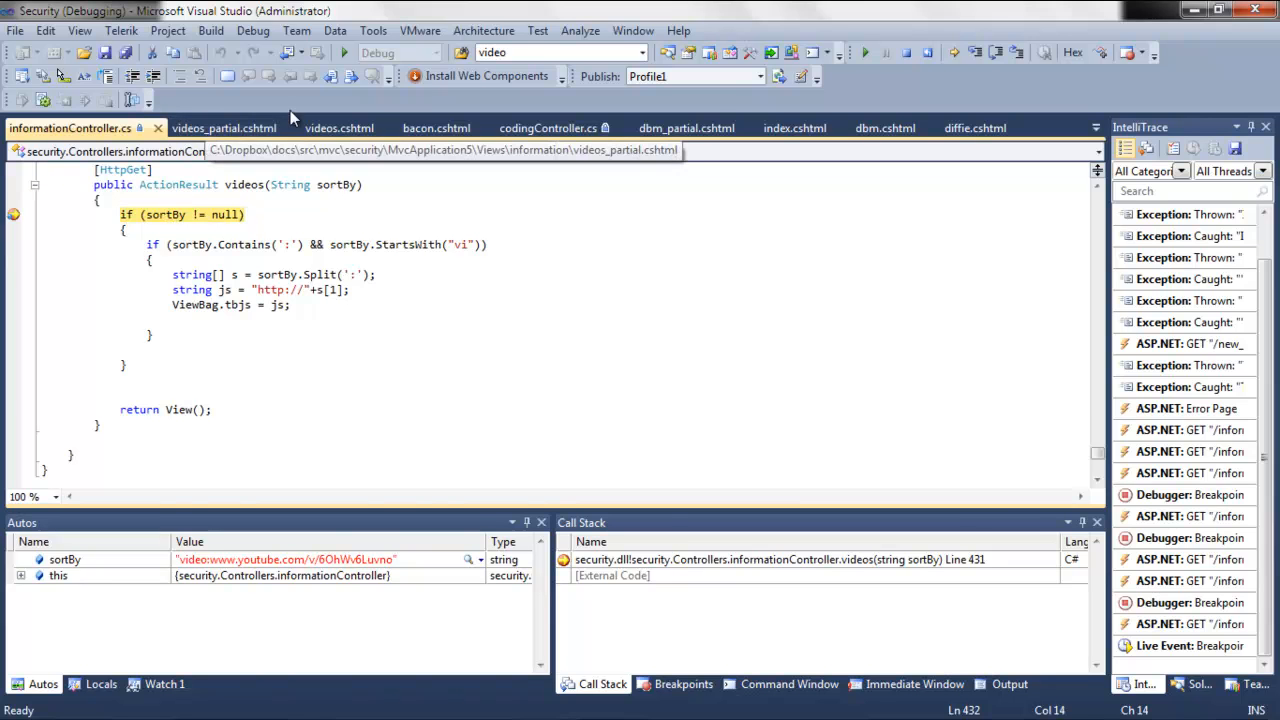
click(340, 128)
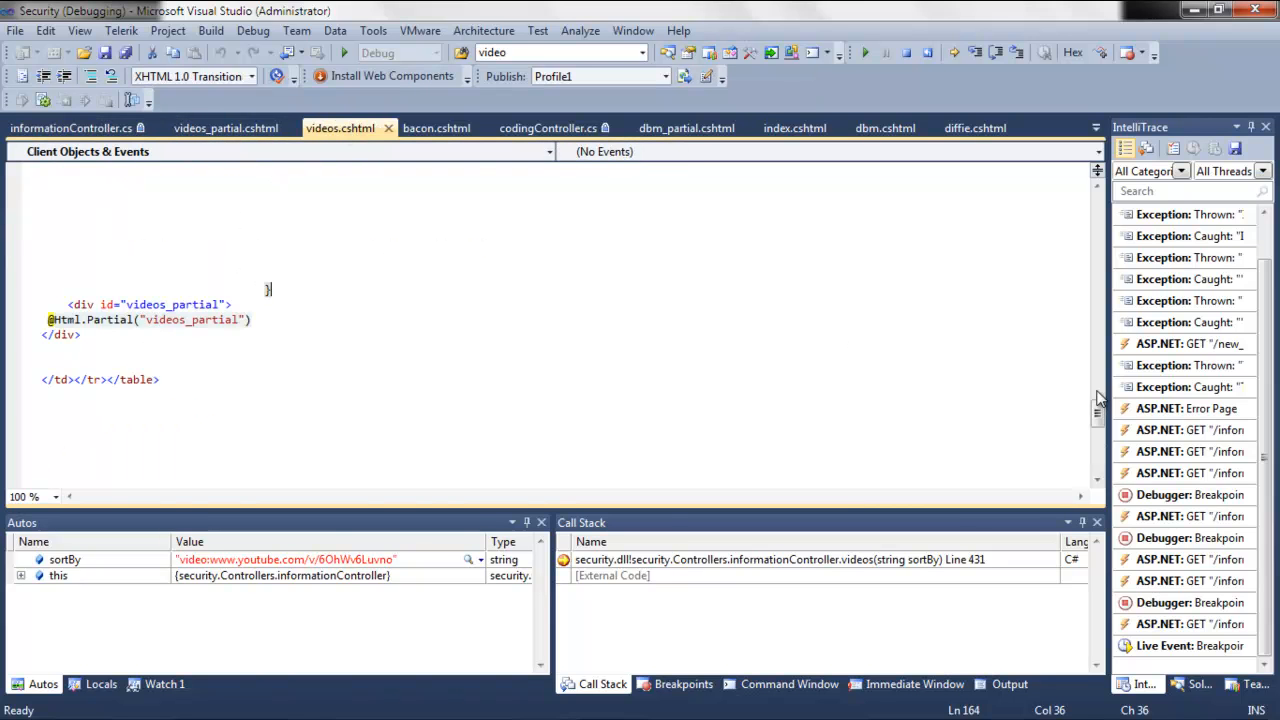